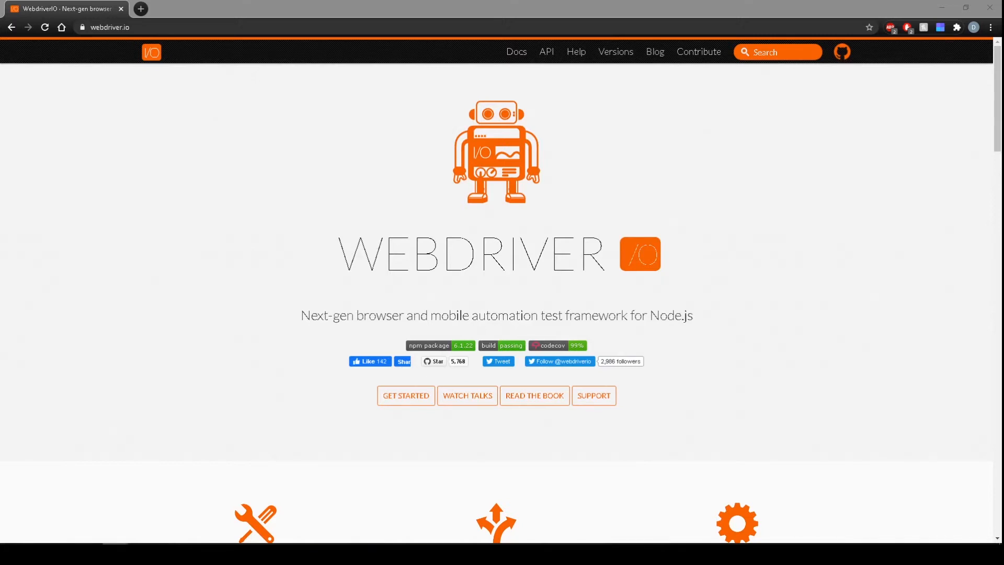
{"action": "mouse_move", "coordinate": [510, 95]}
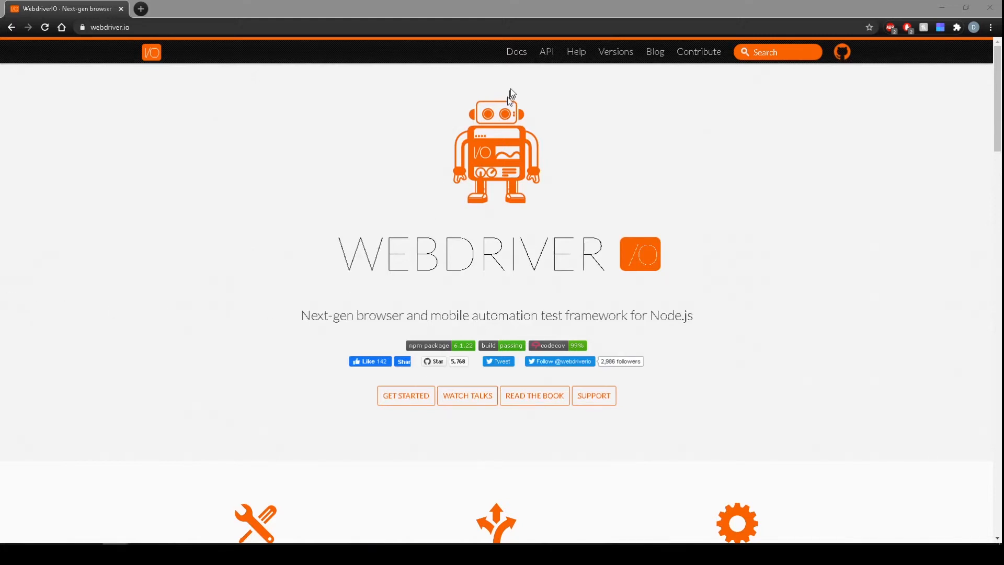
Step: Open the WebdriverIO Getting Started guide at 'Taking the first step' and open Node.js in a new tab
{"action": "left_click", "coordinate": [516, 51]}
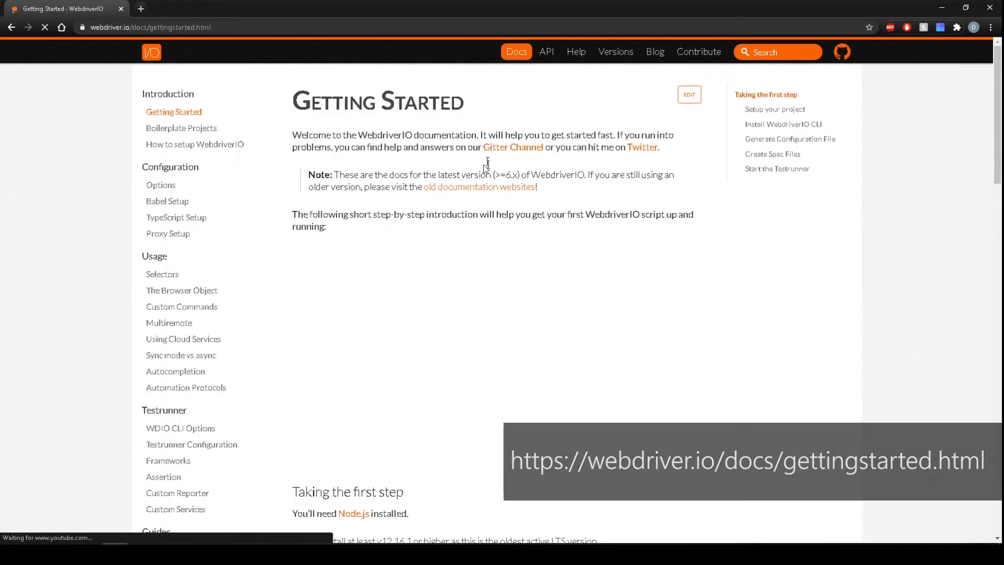
{"action": "scroll", "scroll_direction": "down", "scroll_amount": 3}
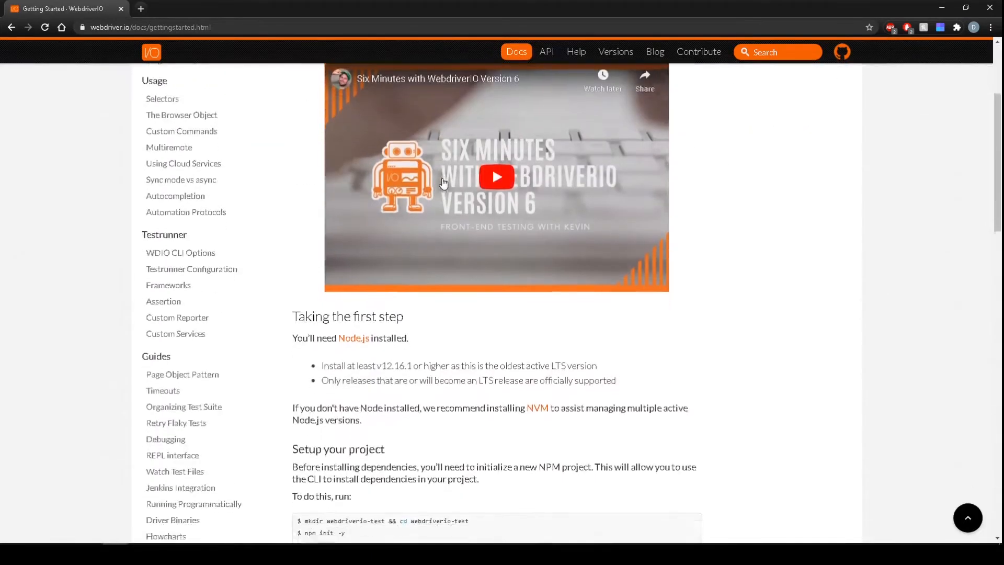
{"action": "scroll", "scroll_direction": "down", "scroll_amount": 3}
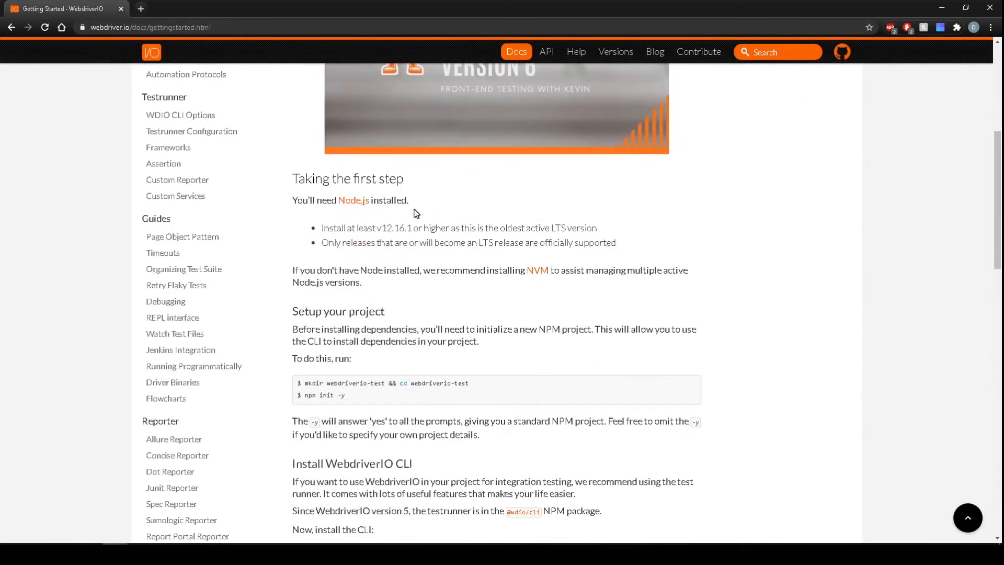
{"action": "left_click", "coordinate": [353, 200]}
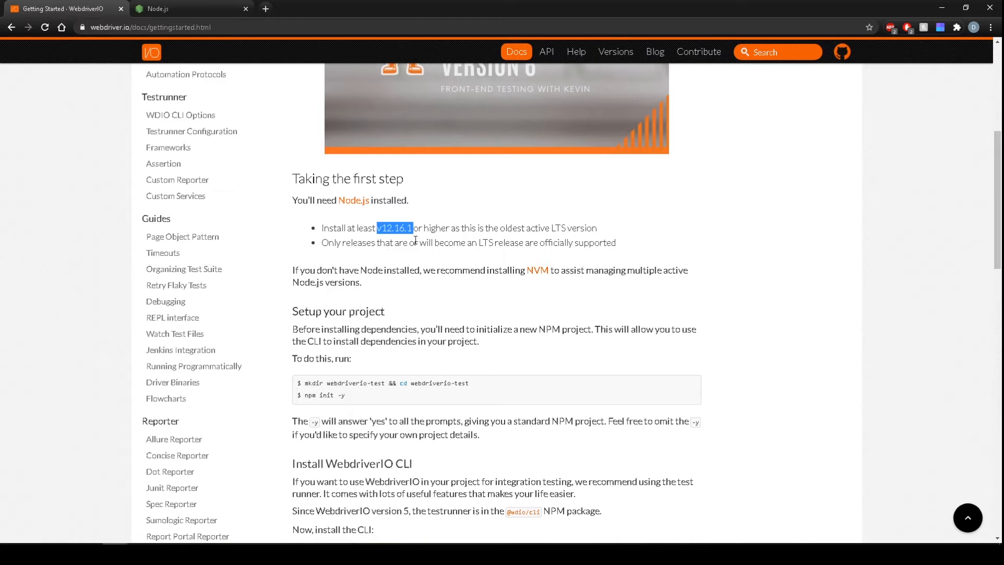
{"action": "left_click", "coordinate": [412, 237]}
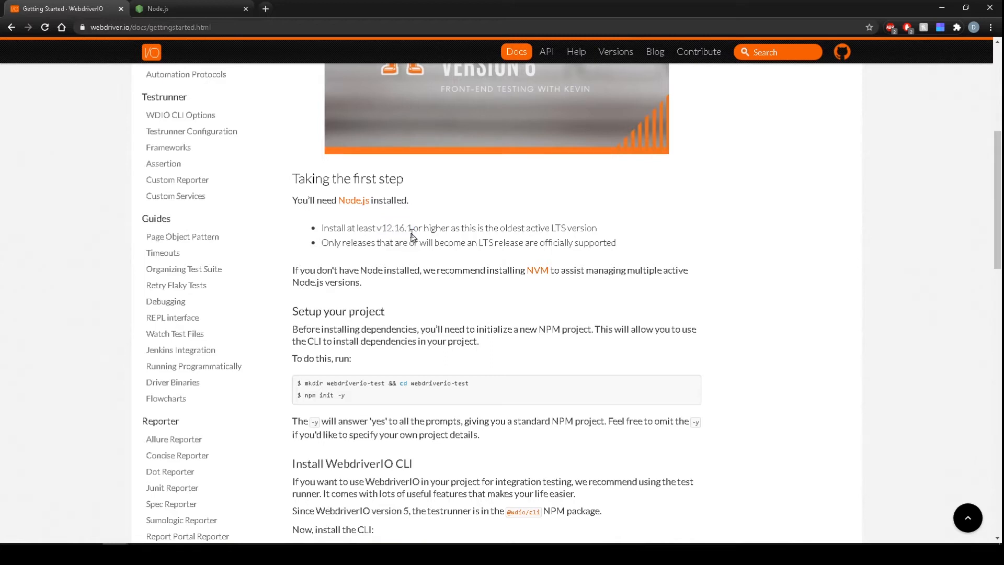
Step: Bring the Node.js tab forward to view the 12.18.1 LTS and 14.4.0 Current downloads
{"action": "left_click", "coordinate": [188, 8]}
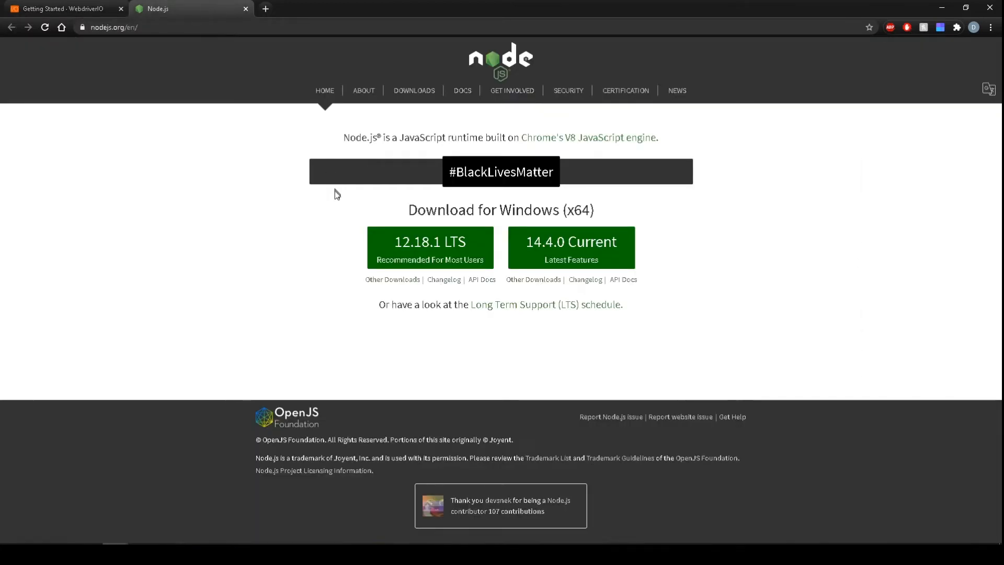
{"action": "mouse_move", "coordinate": [463, 286]}
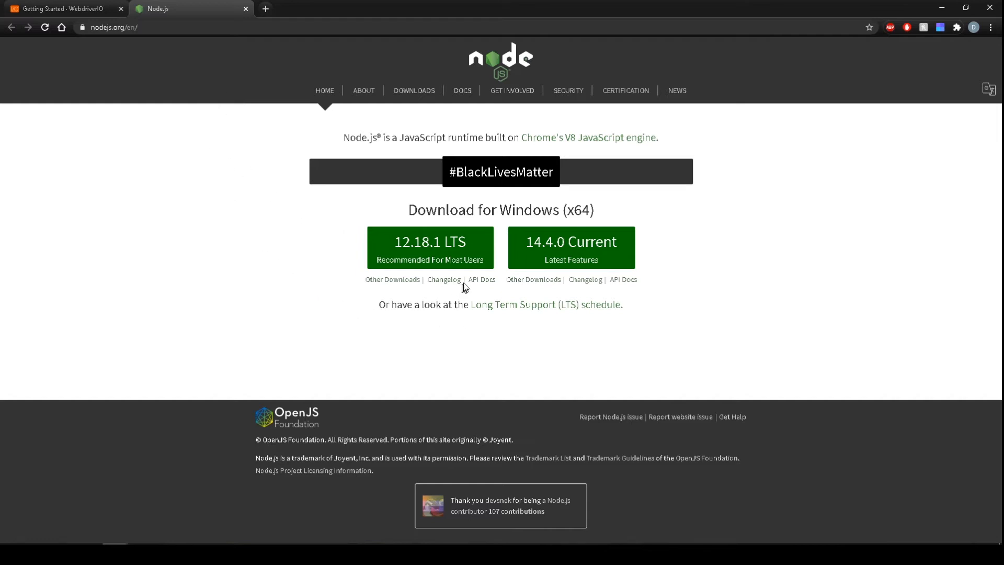
{"action": "mouse_move", "coordinate": [503, 214]}
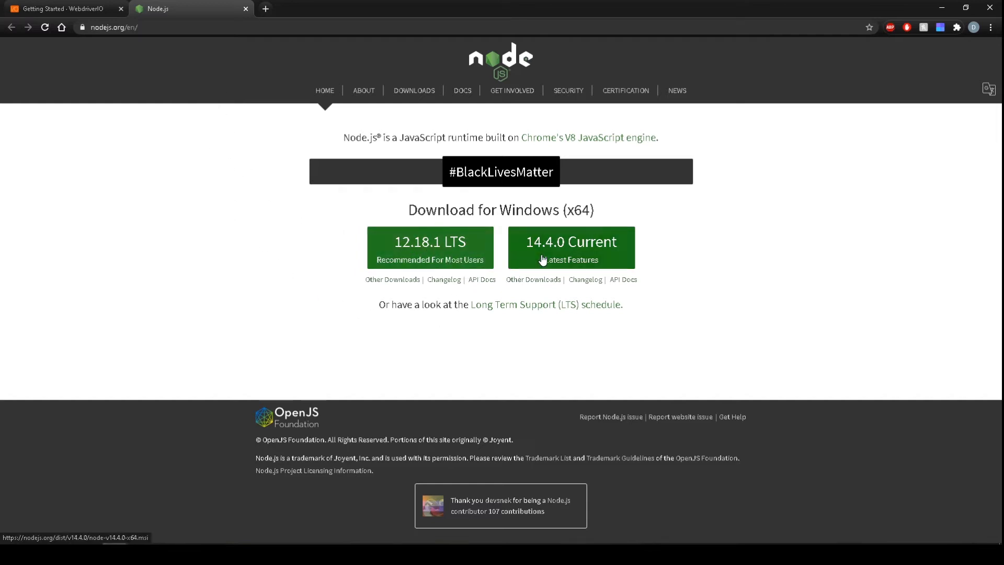
{"action": "mouse_move", "coordinate": [349, 180]}
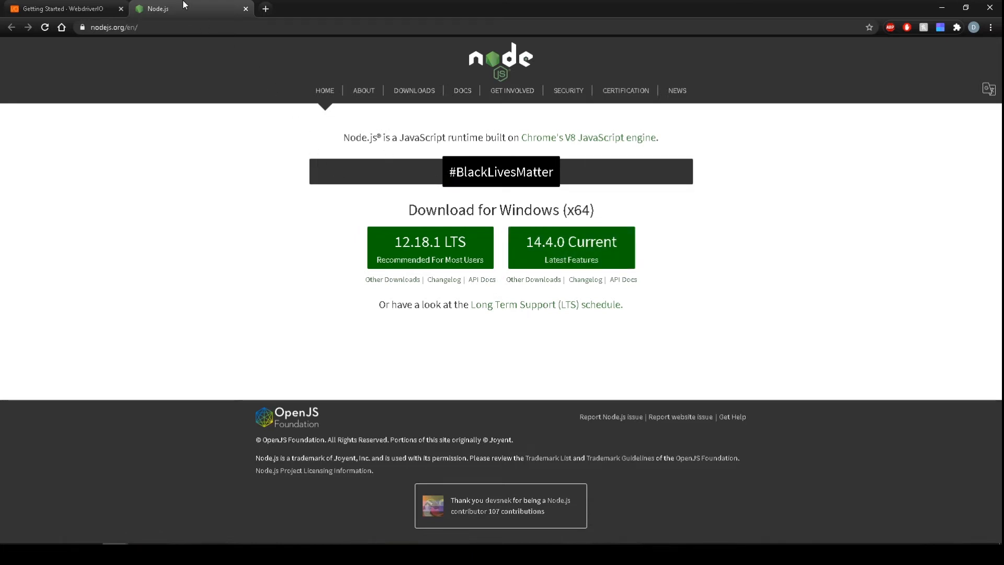
Step: Return to the WebdriverIO guide and scroll to the 'Setup your project' commands
{"action": "left_click", "coordinate": [61, 8]}
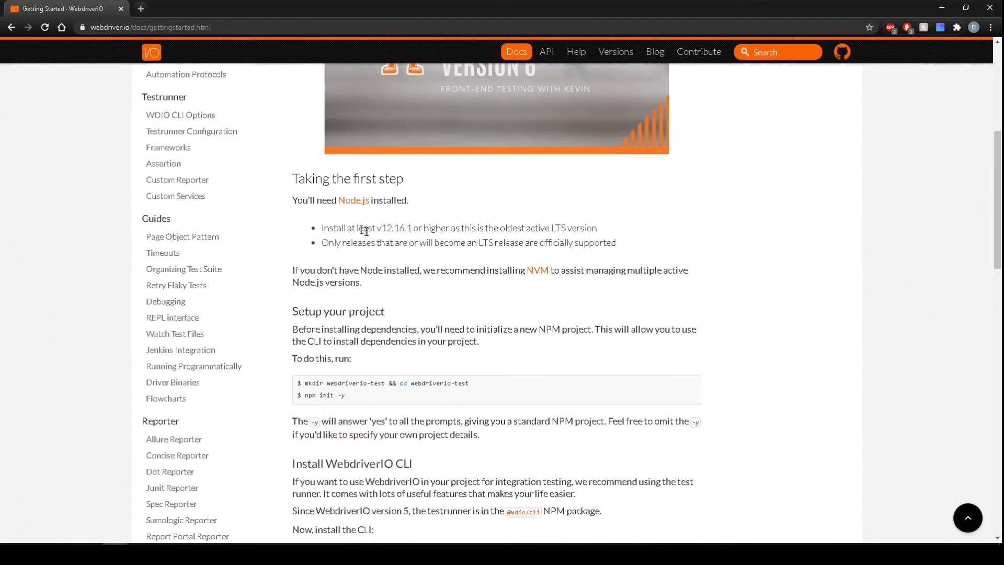
{"action": "scroll", "scroll_direction": "down", "scroll_amount": 3}
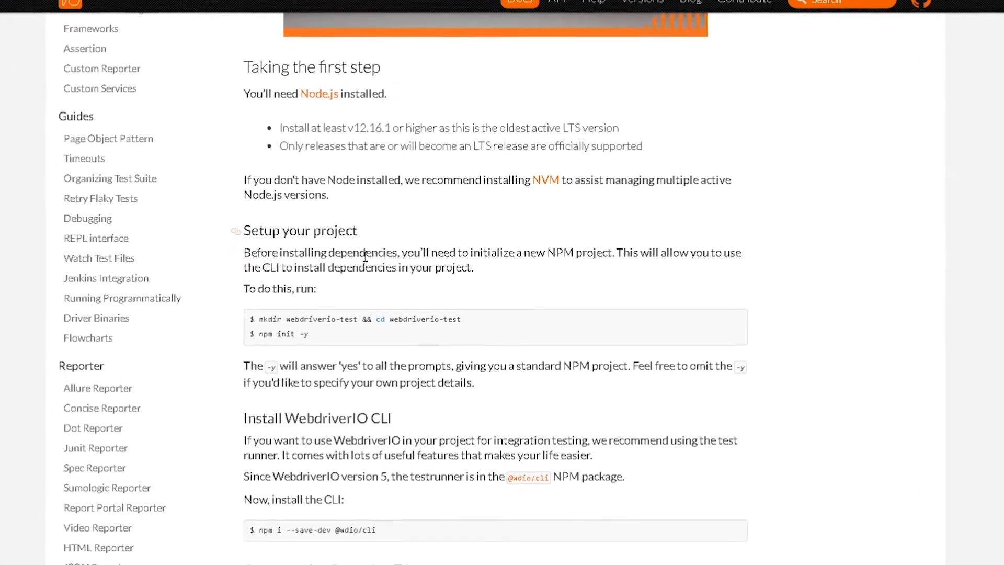
{"action": "scroll", "scroll_direction": "down", "scroll_amount": 3}
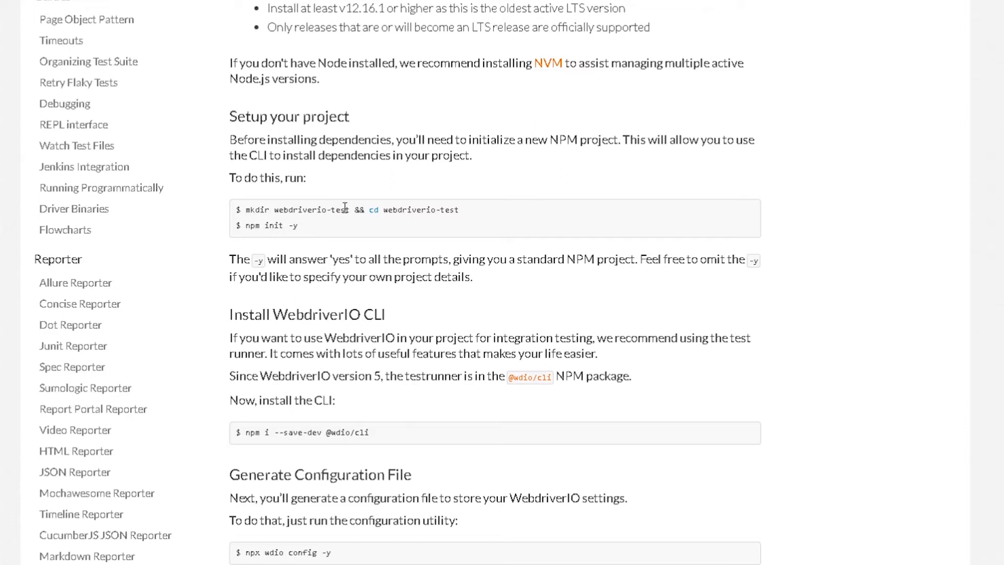
{"action": "mouse_move", "coordinate": [326, 223]}
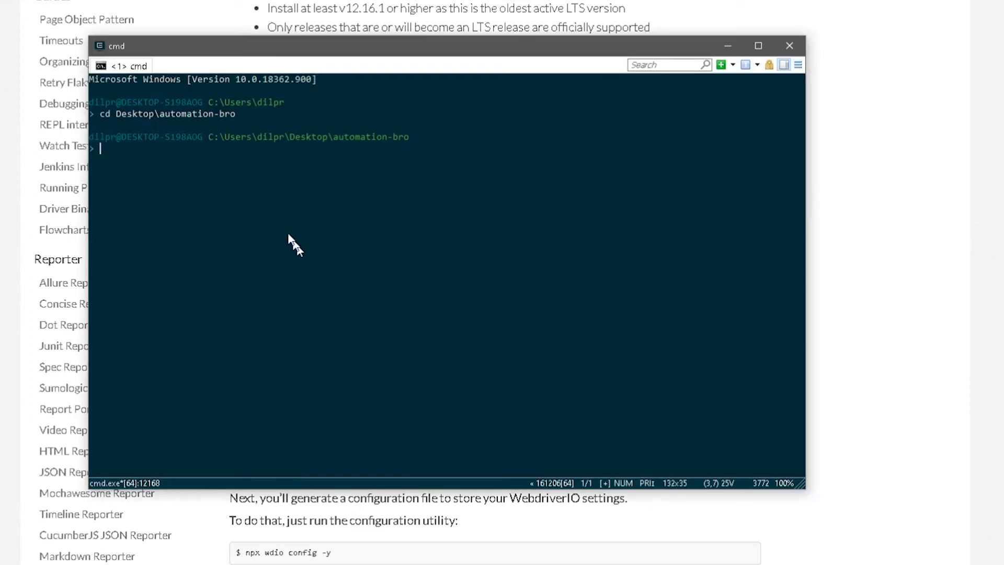
{"action": "mouse_move", "coordinate": [338, 144]}
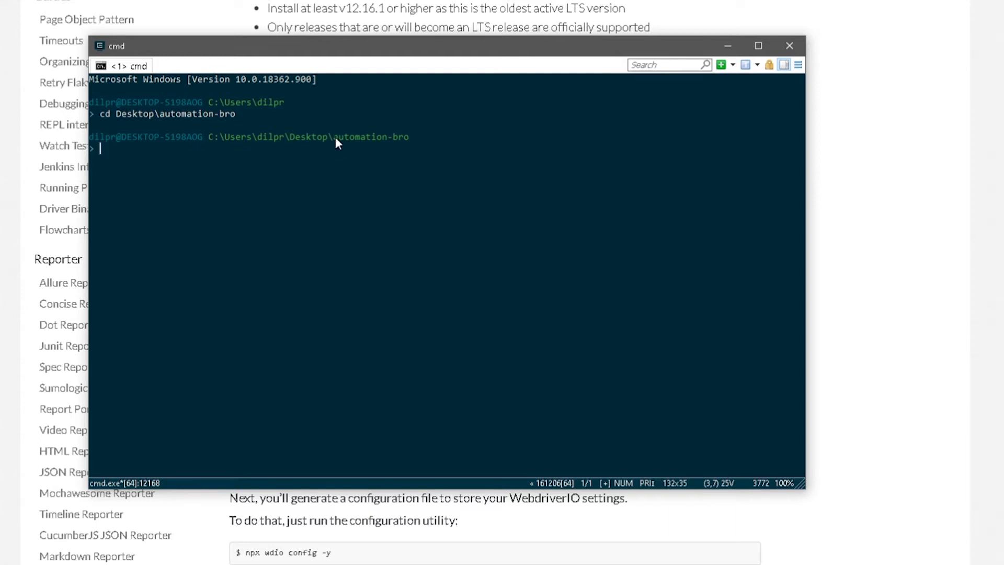
Step: Point Command Prompt at the Desktop\automation-bro folder
{"action": "left_click_drag", "start_coordinate": [289, 137], "coordinate": [388, 137]}
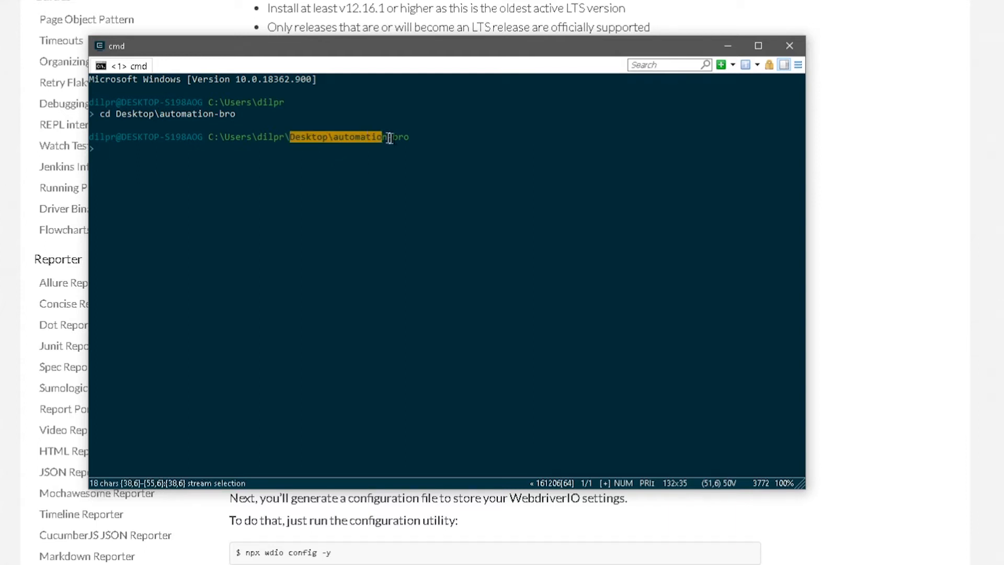
{"action": "left_click", "coordinate": [359, 159]}
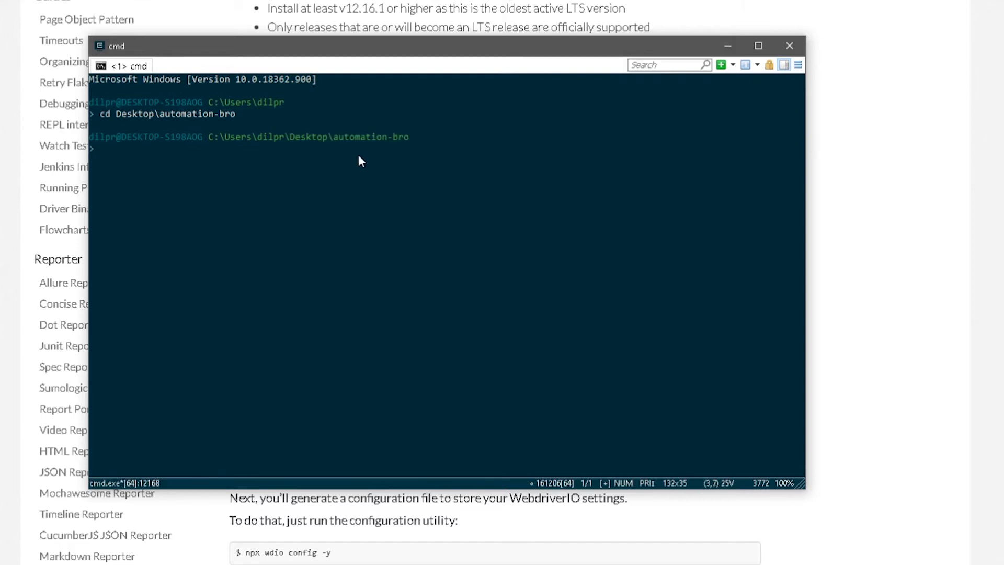
{"action": "type", "text": "Desktop\\automation-bro"}
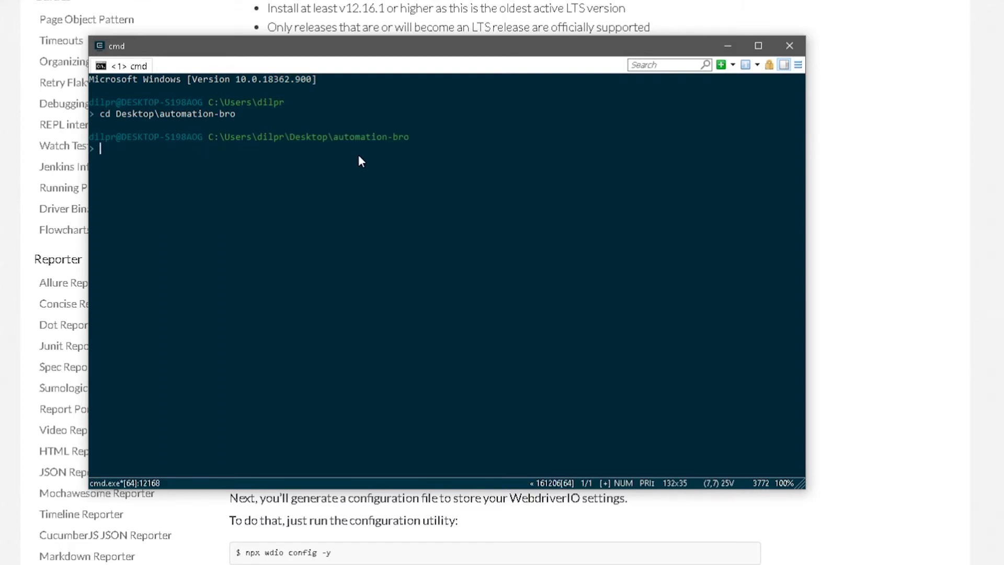
Step: Take the mkdir webdriverio-test and npm init -y commands from the guide
{"action": "left_click", "coordinate": [790, 45]}
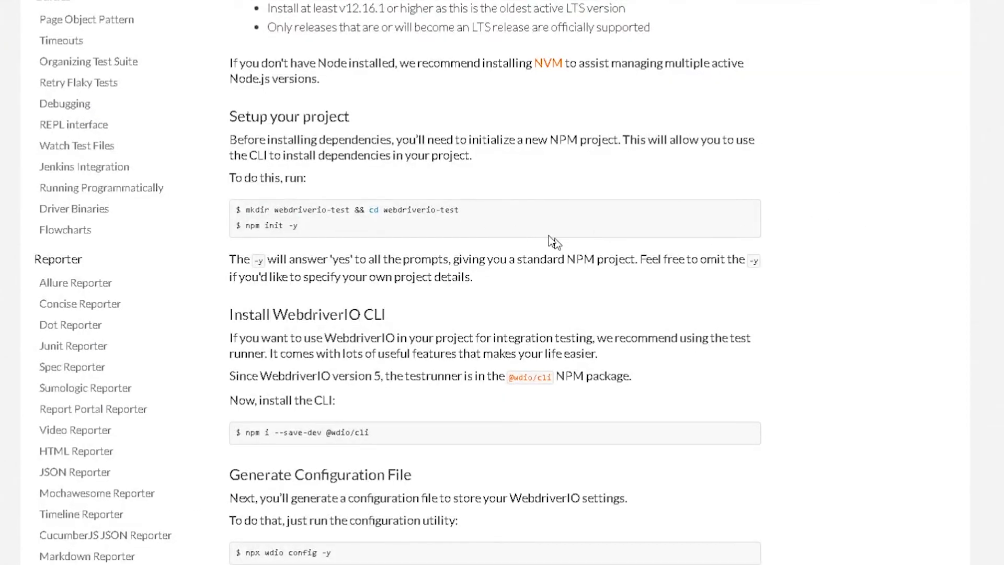
{"action": "left_click_drag", "start_coordinate": [245, 209], "coordinate": [458, 209]}
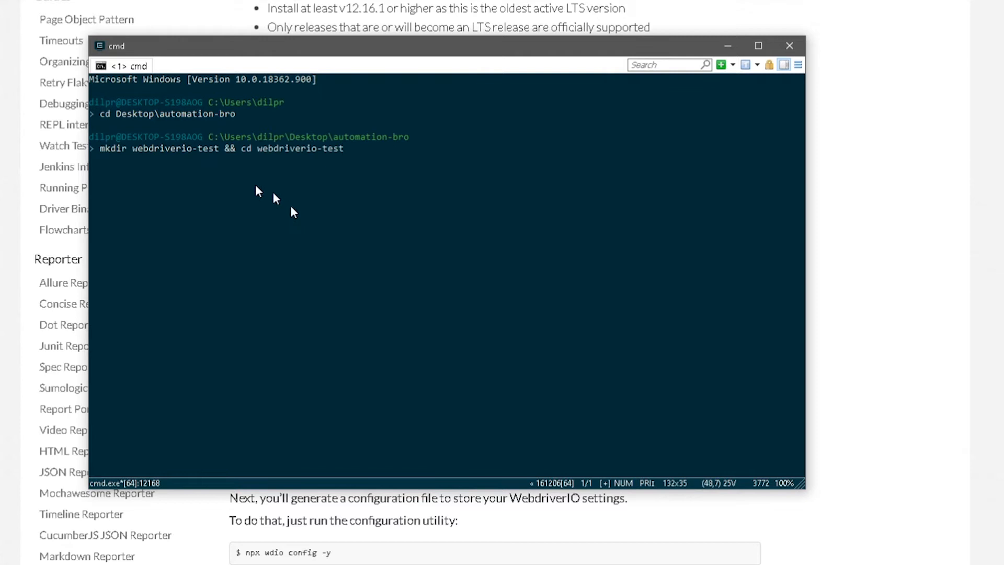
{"action": "mouse_move", "coordinate": [155, 158]}
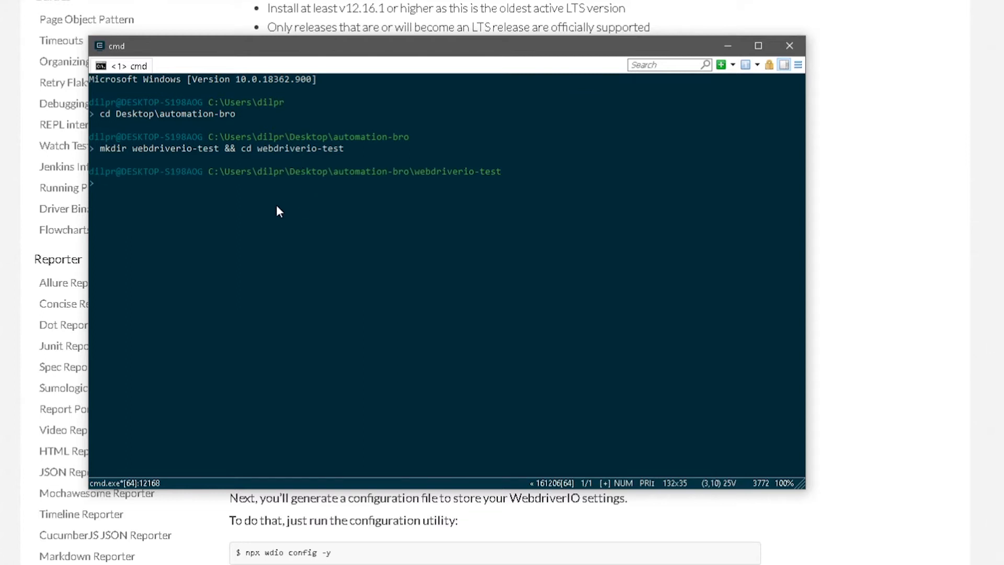
{"action": "double_click", "coordinate": [457, 171]}
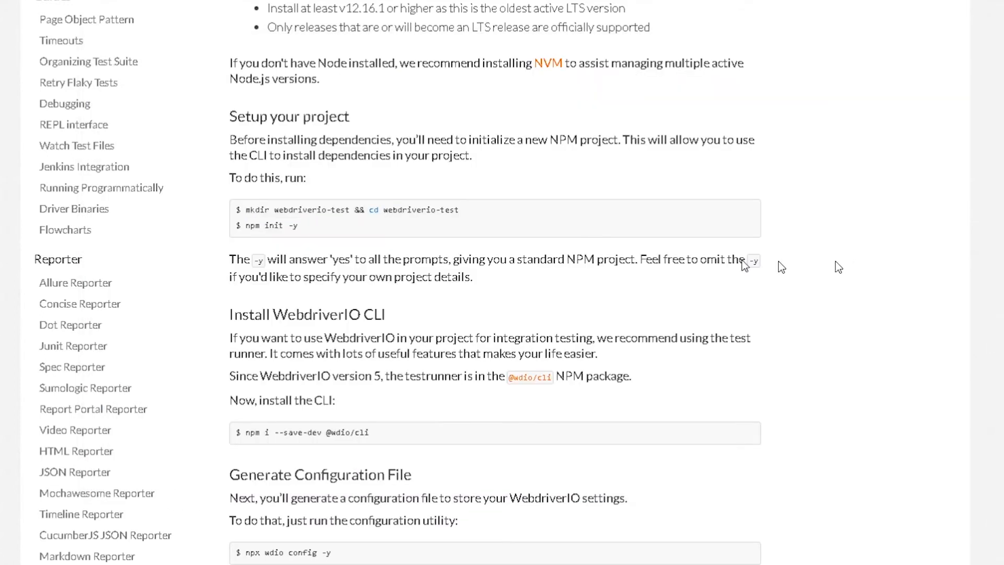
{"action": "mouse_move", "coordinate": [297, 226]}
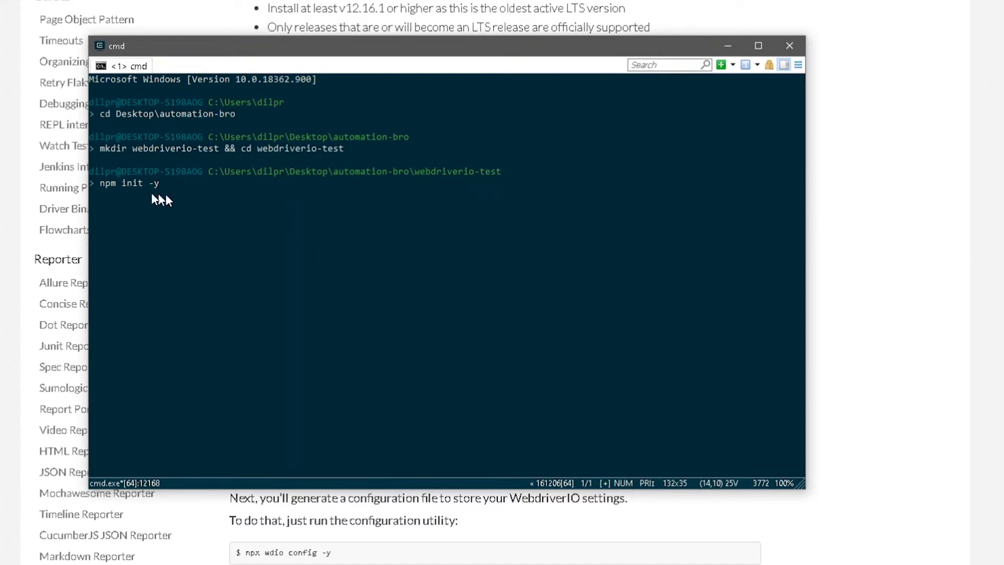
{"action": "mouse_move", "coordinate": [215, 226]}
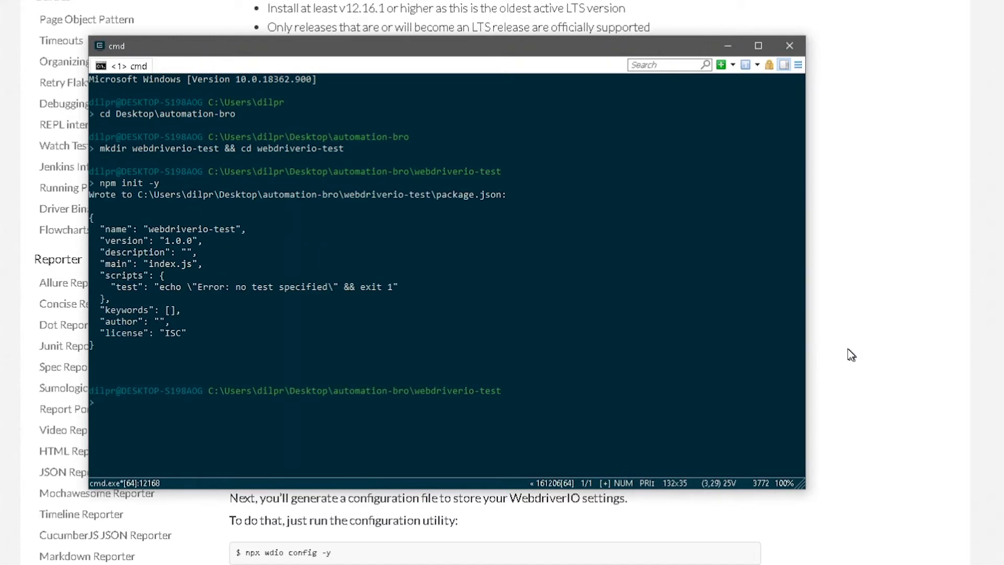
{"action": "mouse_move", "coordinate": [222, 312]}
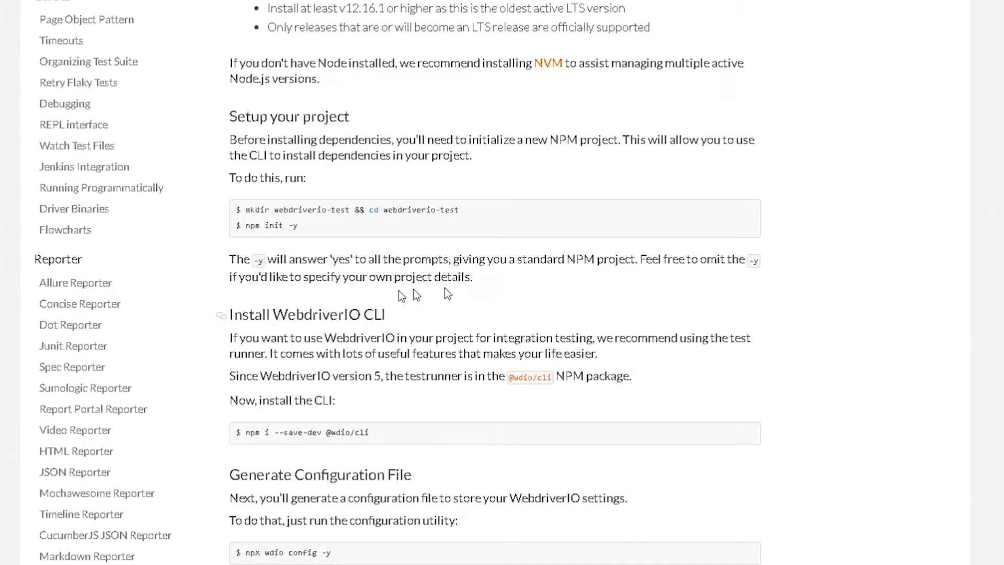
{"action": "scroll", "scroll_direction": "down", "scroll_amount": 3}
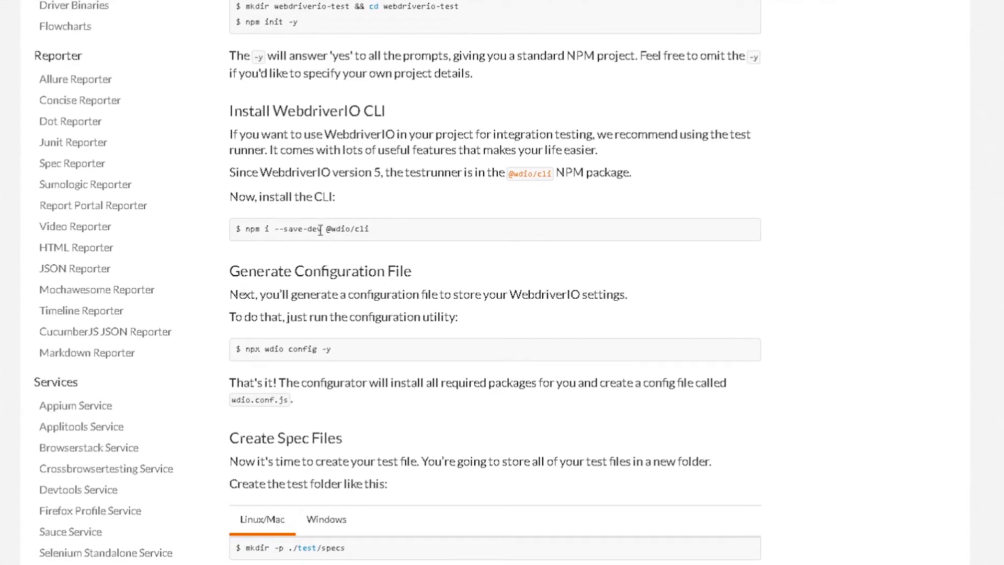
{"action": "mouse_move", "coordinate": [318, 228]}
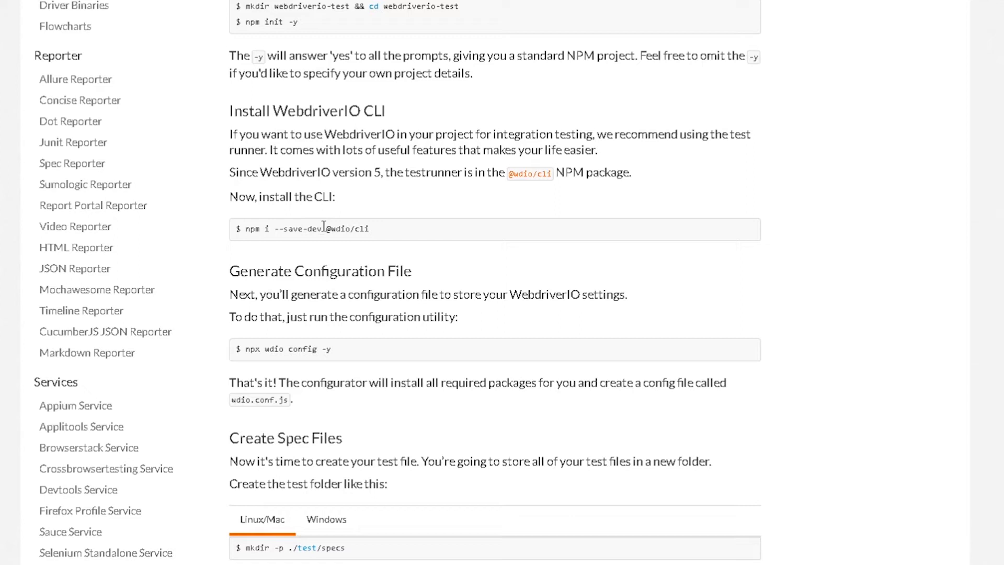
{"action": "mouse_move", "coordinate": [328, 229]}
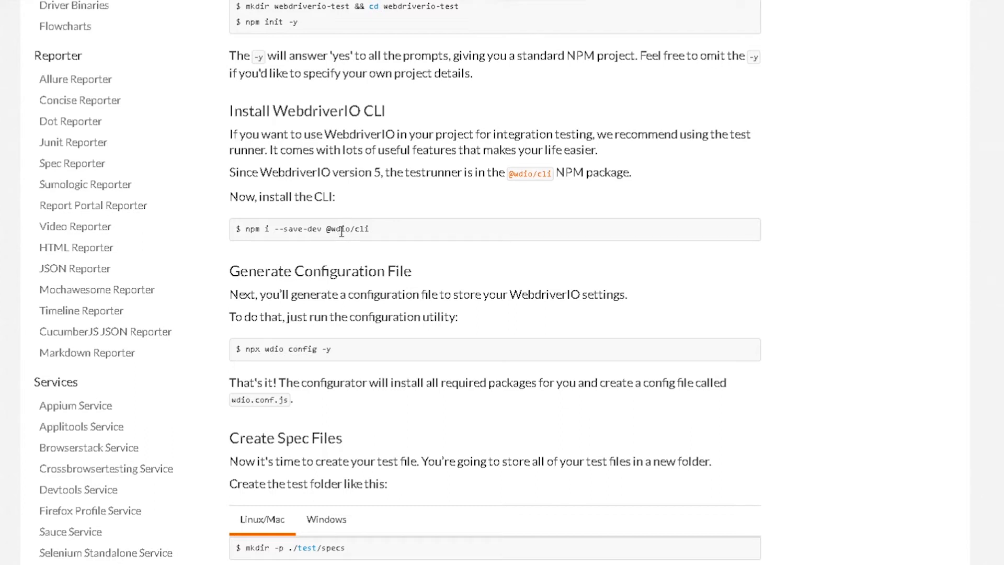
{"action": "mouse_move", "coordinate": [344, 240]}
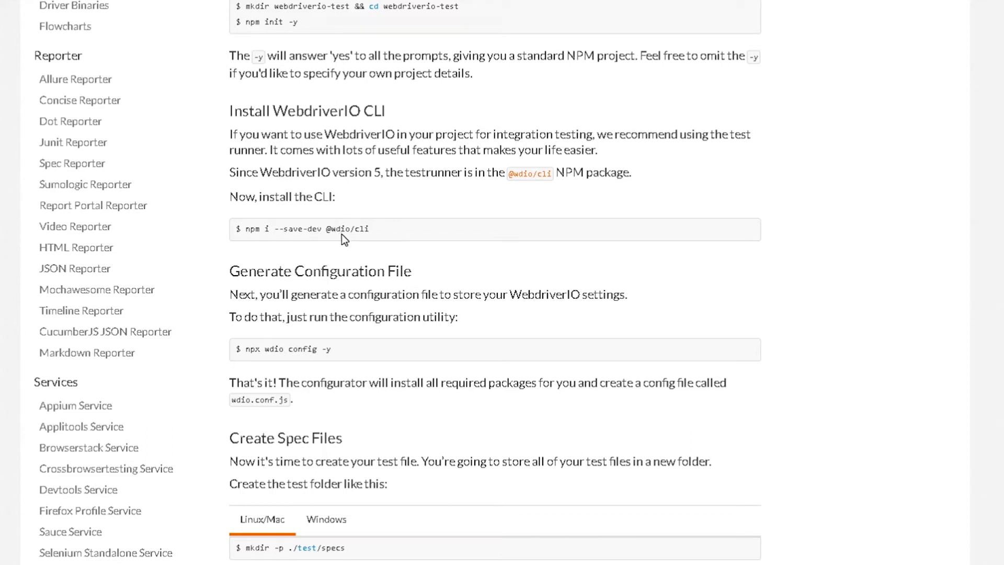
{"action": "mouse_move", "coordinate": [375, 234]}
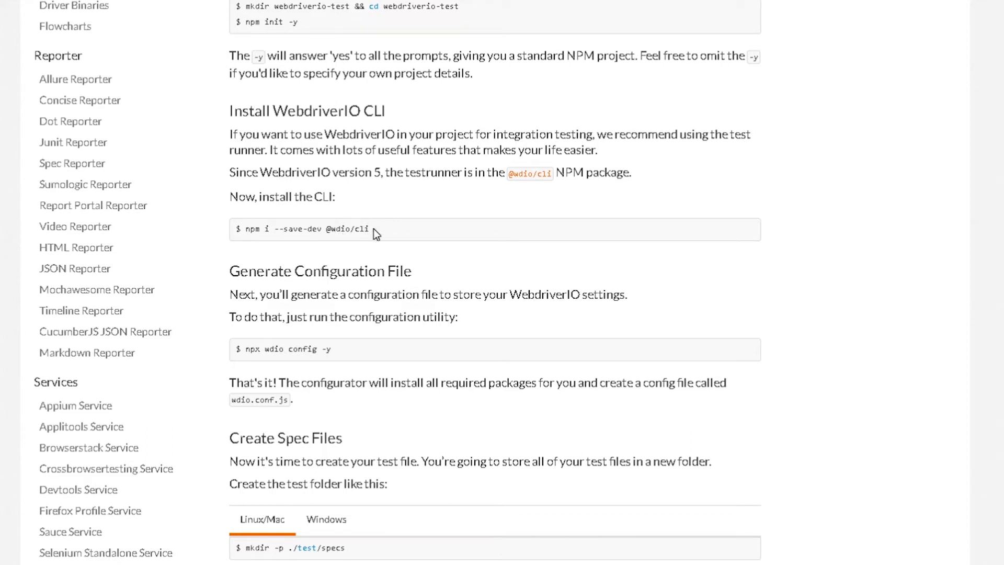
{"action": "double_click", "coordinate": [307, 229]}
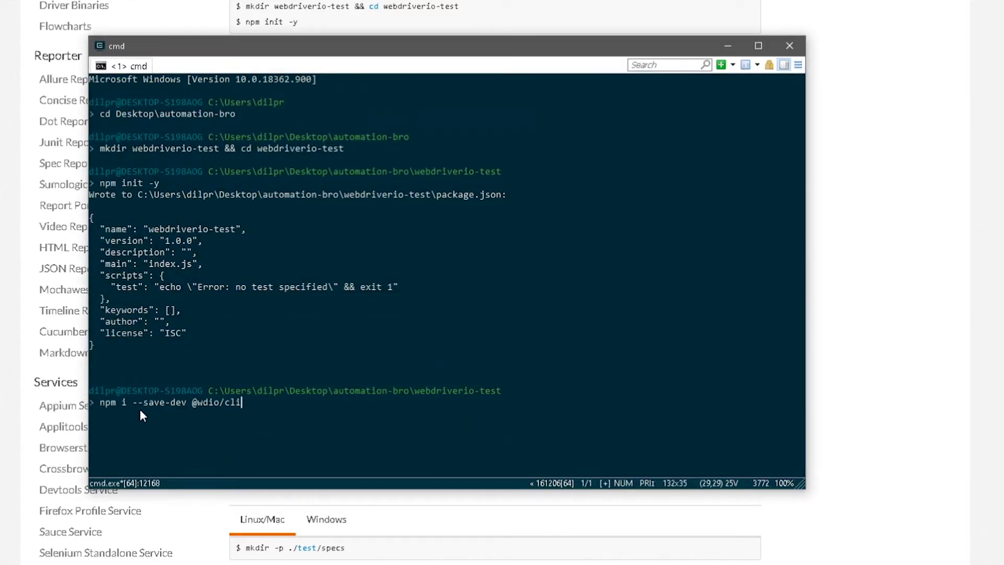
{"action": "mouse_move", "coordinate": [182, 408]}
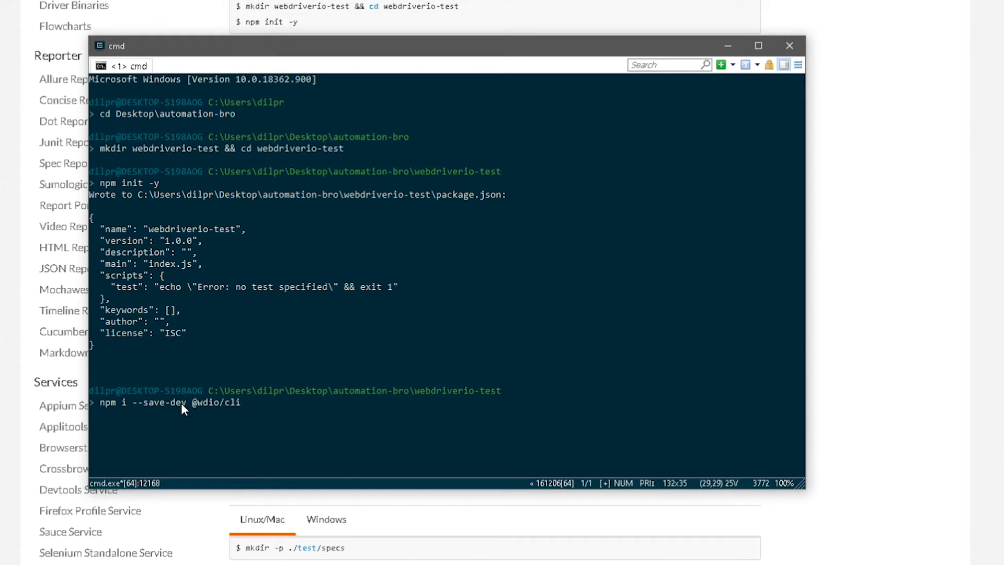
{"action": "mouse_move", "coordinate": [205, 417]}
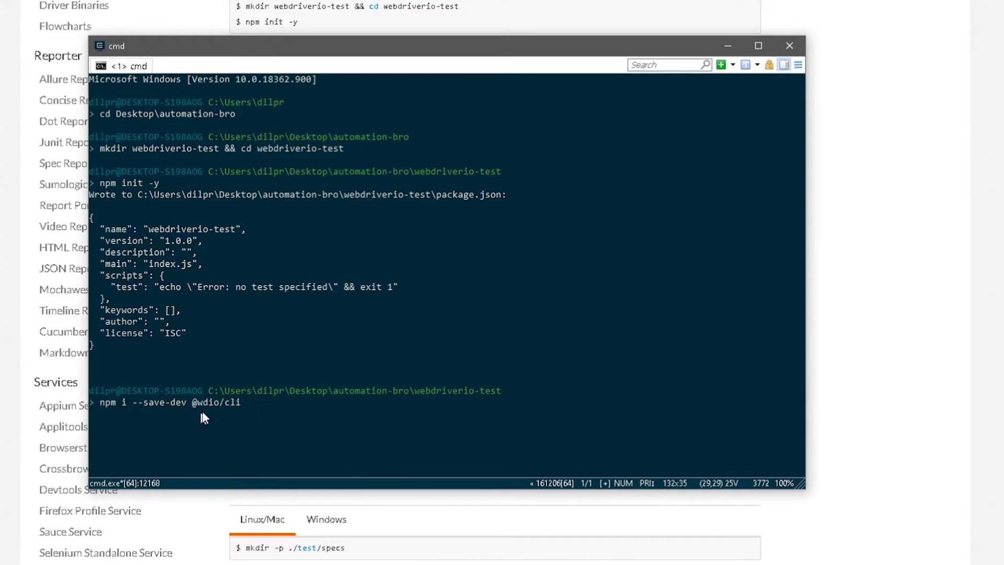
{"action": "mouse_move", "coordinate": [245, 414]}
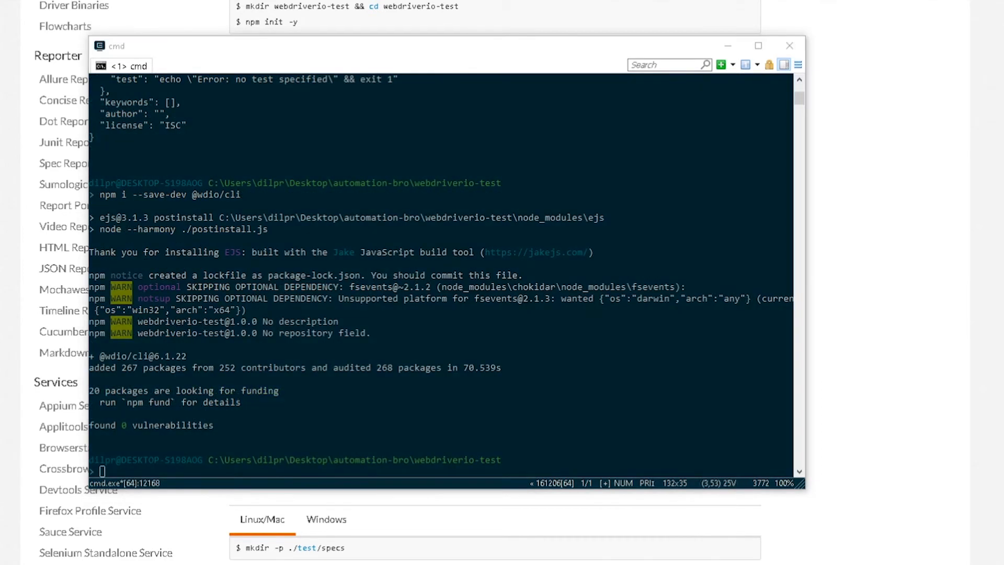
{"action": "mouse_move", "coordinate": [191, 200]}
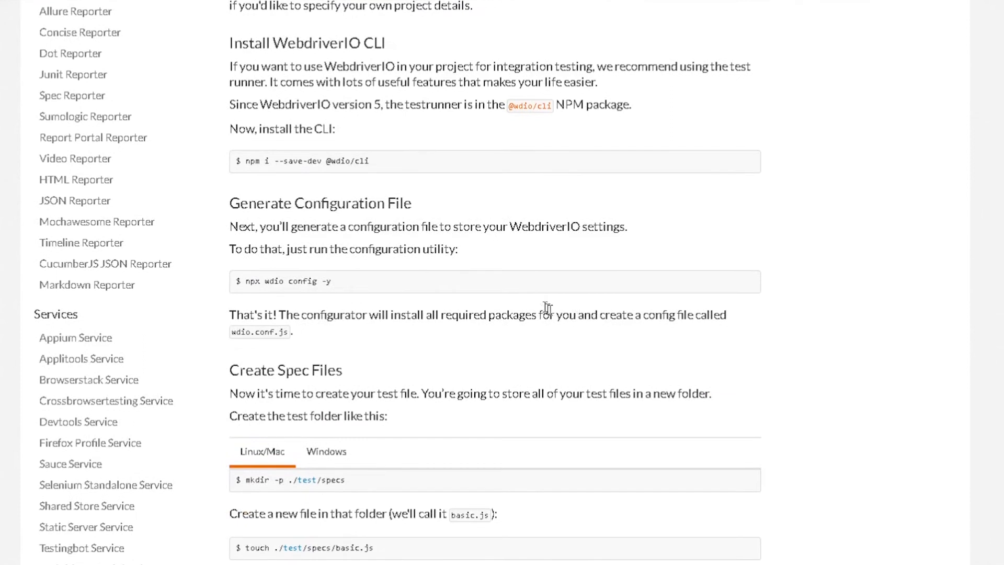
{"action": "mouse_move", "coordinate": [471, 265]}
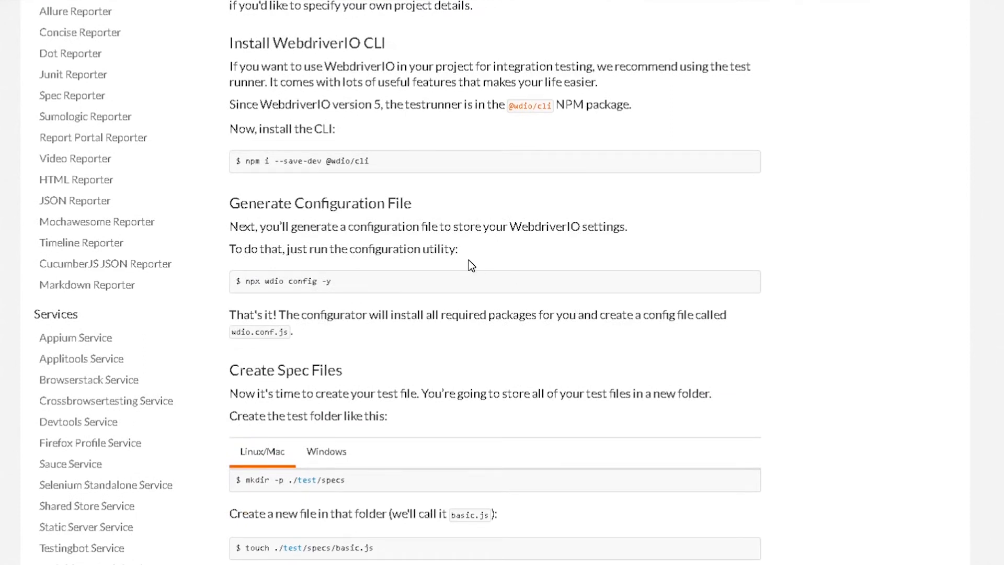
{"action": "mouse_move", "coordinate": [466, 282]}
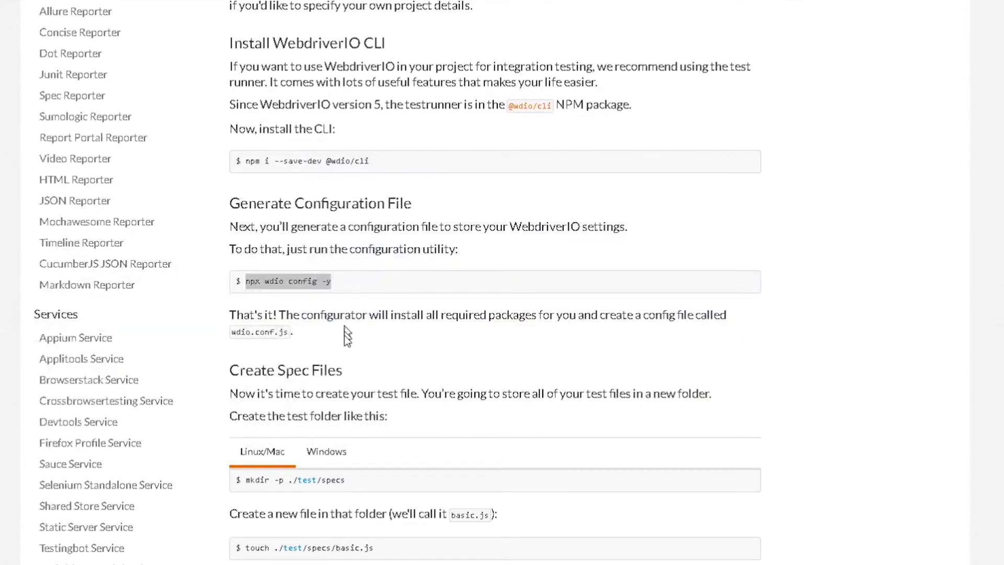
Step: Bring 'npx wdio config -y' from the docs into Command Prompt
{"action": "key", "text": "alt+tab"}
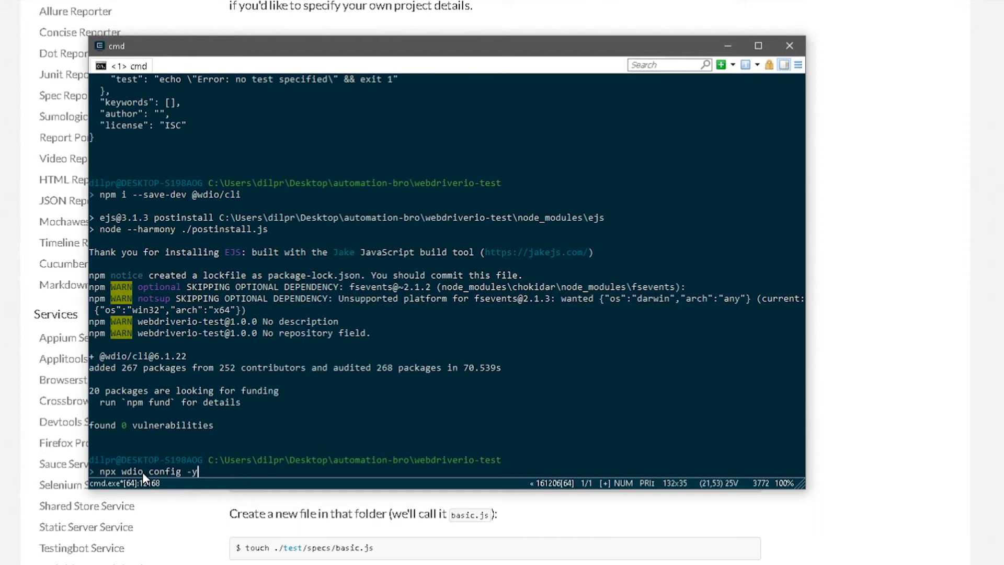
{"action": "mouse_move", "coordinate": [307, 474]}
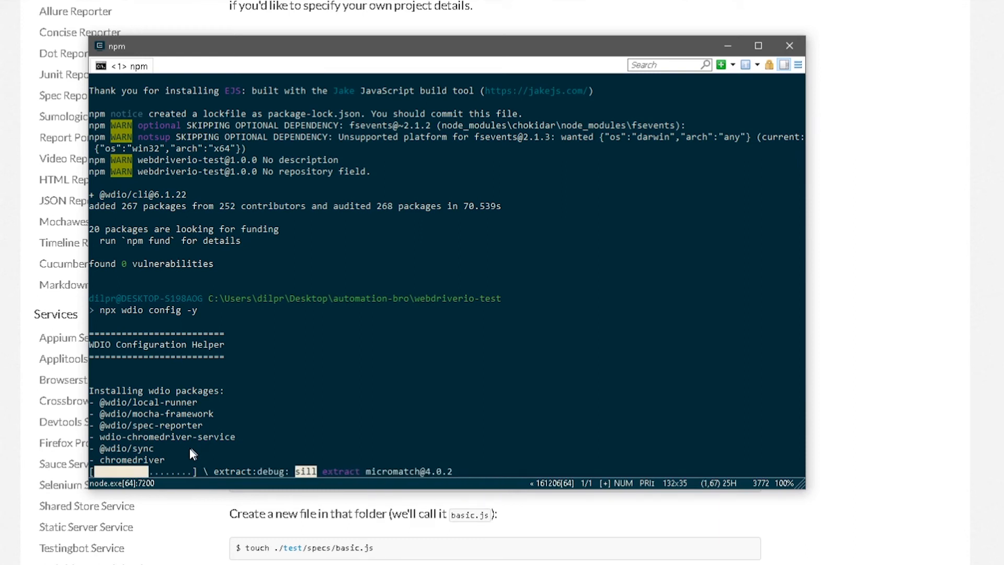
{"action": "mouse_move", "coordinate": [179, 459]}
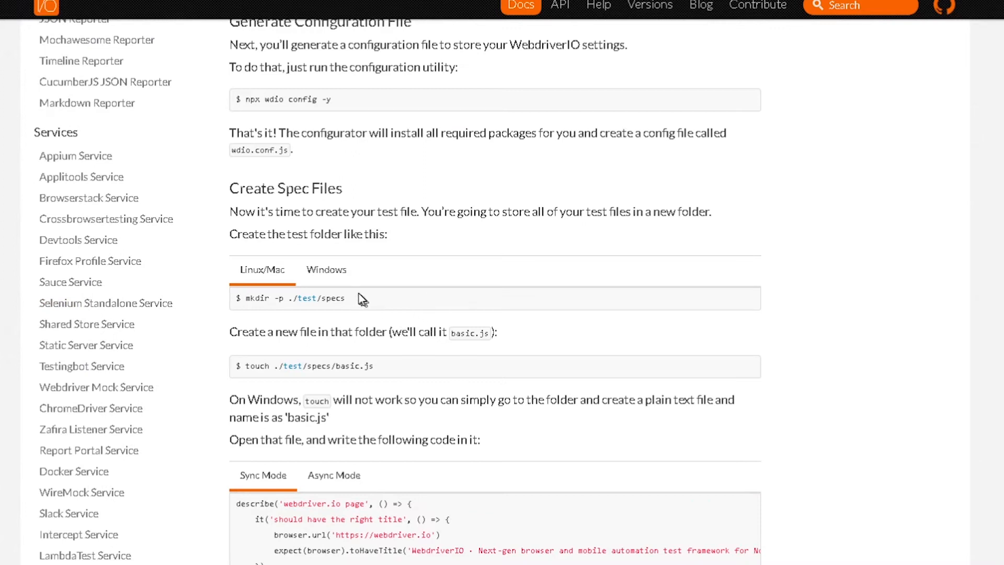
{"action": "mouse_move", "coordinate": [356, 230]}
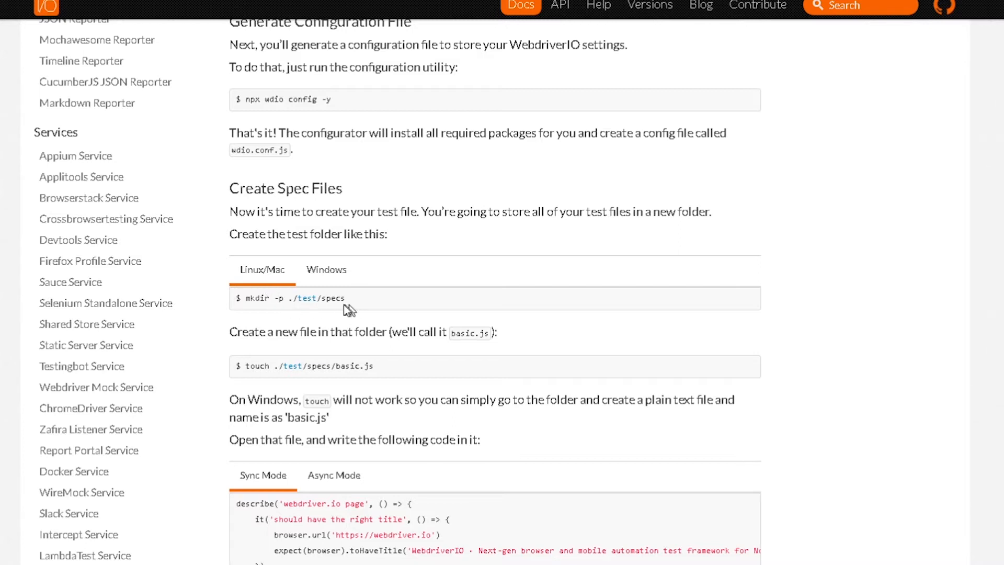
Step: Switch the folder snippet to Windows and select 'mkdir .\test\specs'
{"action": "left_click_drag", "start_coordinate": [248, 298], "coordinate": [346, 298]}
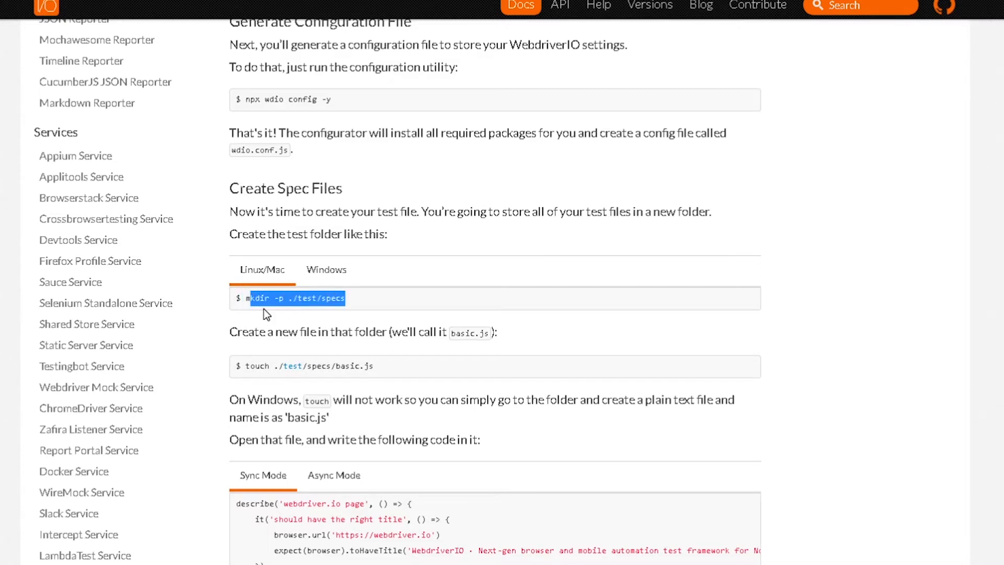
{"action": "left_click", "coordinate": [326, 268]}
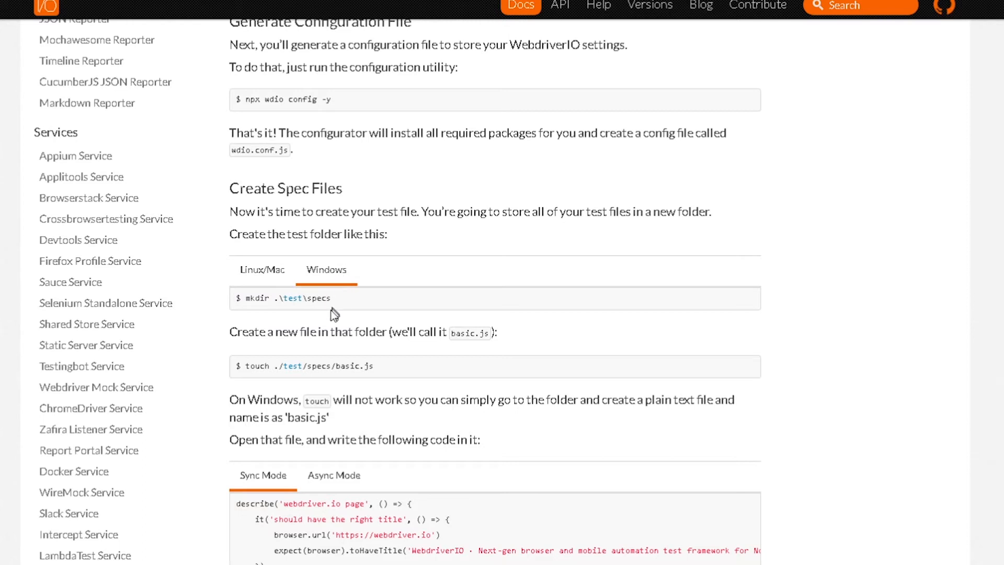
{"action": "left_click_drag", "start_coordinate": [245, 298], "coordinate": [323, 298]}
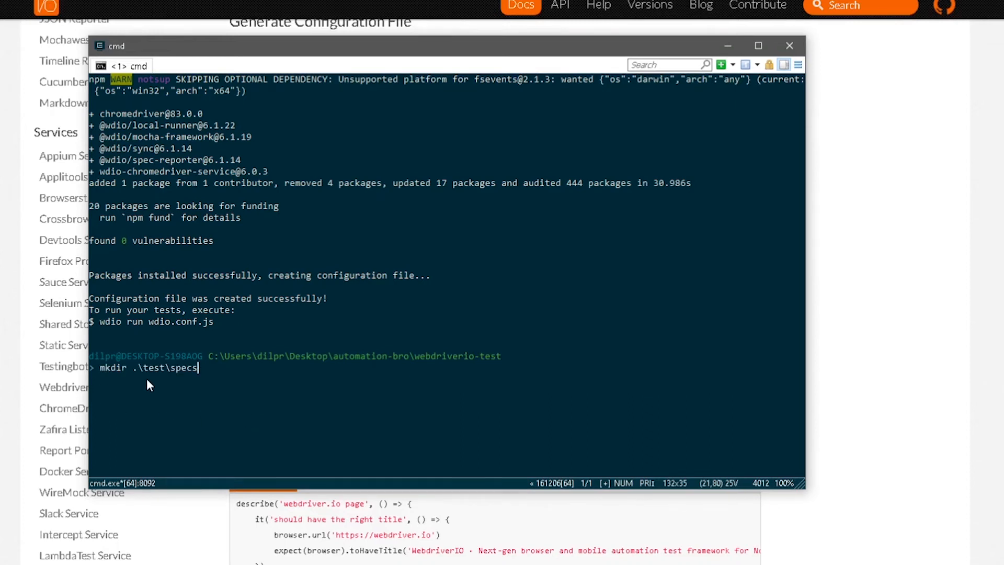
{"action": "mouse_move", "coordinate": [169, 388]}
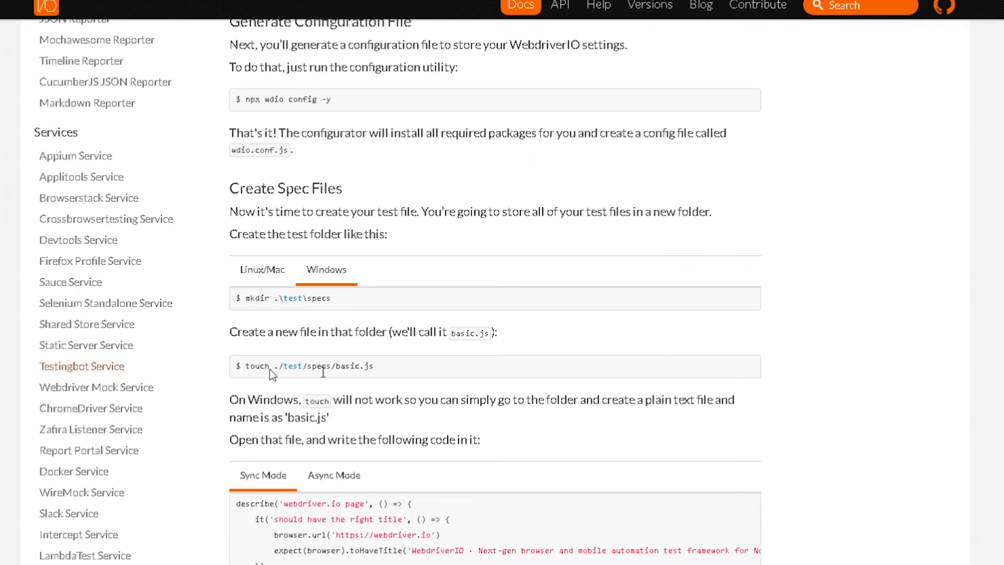
Step: Scroll the docs to the basic.js creation note and Sync Mode sample code
{"action": "scroll", "scroll_direction": "down", "scroll_amount": 3}
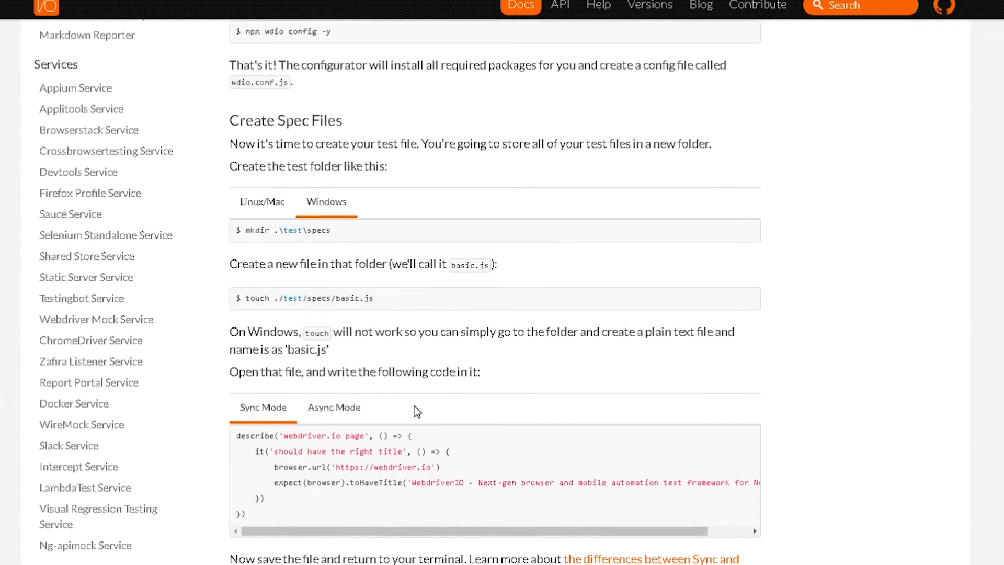
{"action": "scroll", "scroll_direction": "down", "scroll_amount": 3}
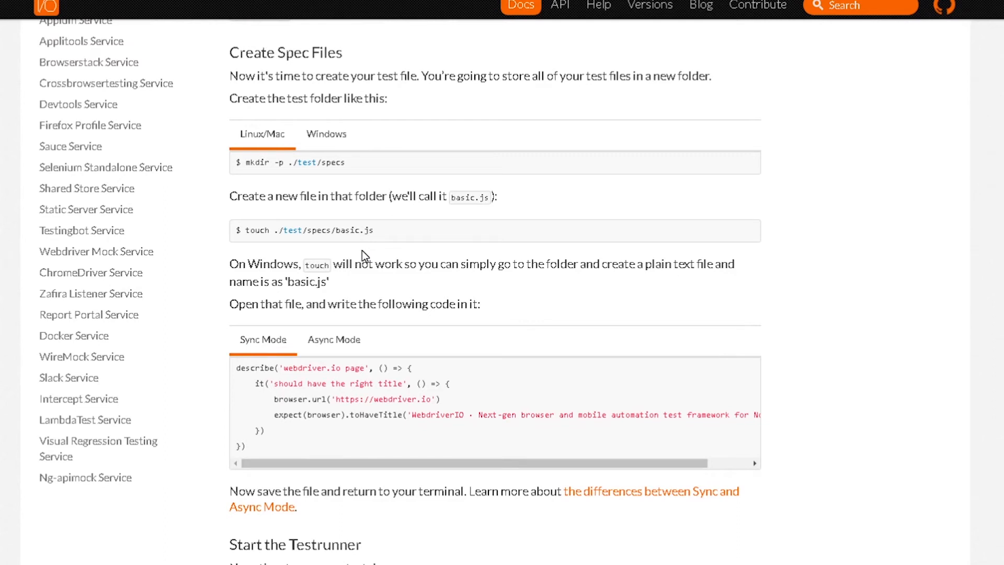
{"action": "mouse_move", "coordinate": [366, 250]}
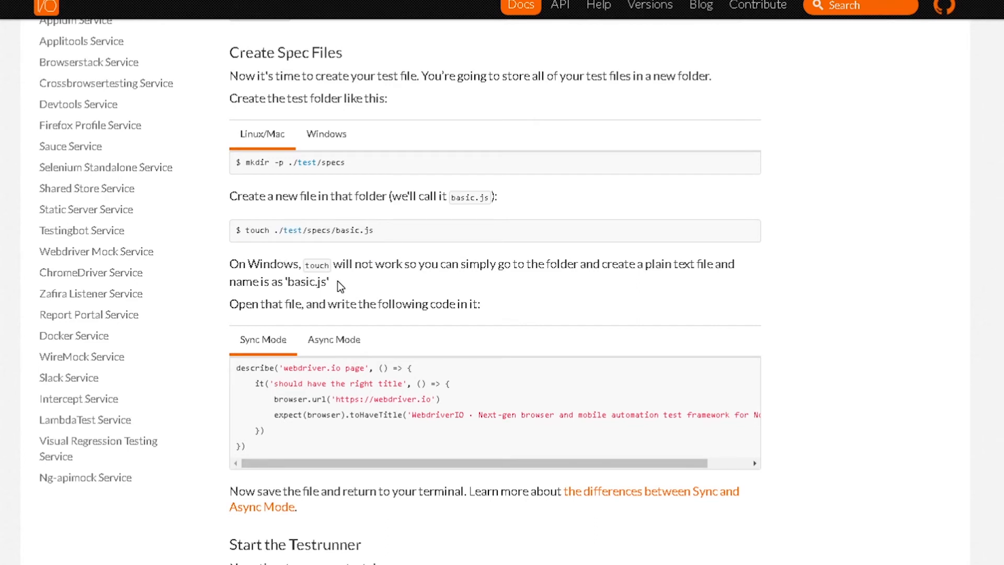
{"action": "mouse_move", "coordinate": [378, 276]}
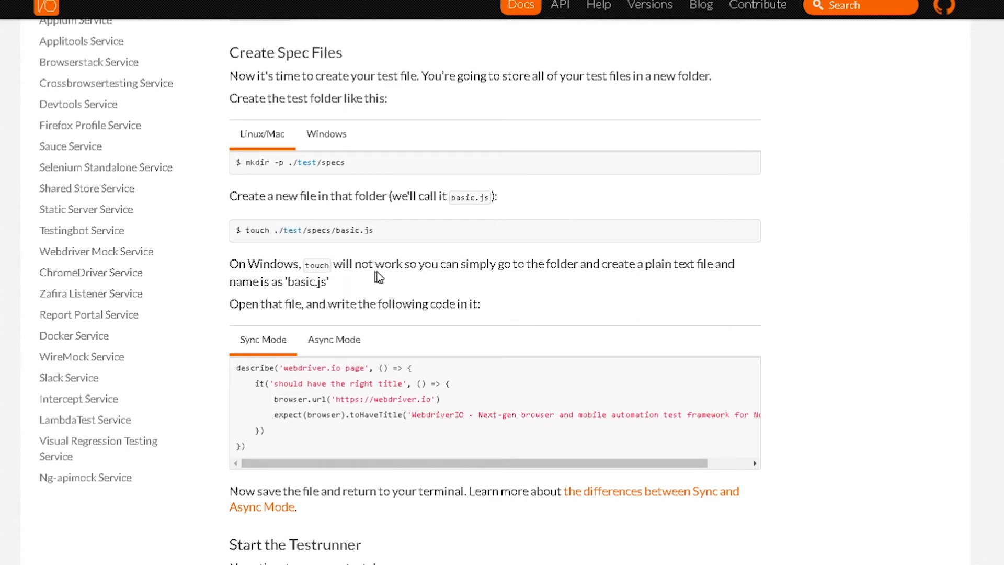
{"action": "mouse_move", "coordinate": [525, 285]}
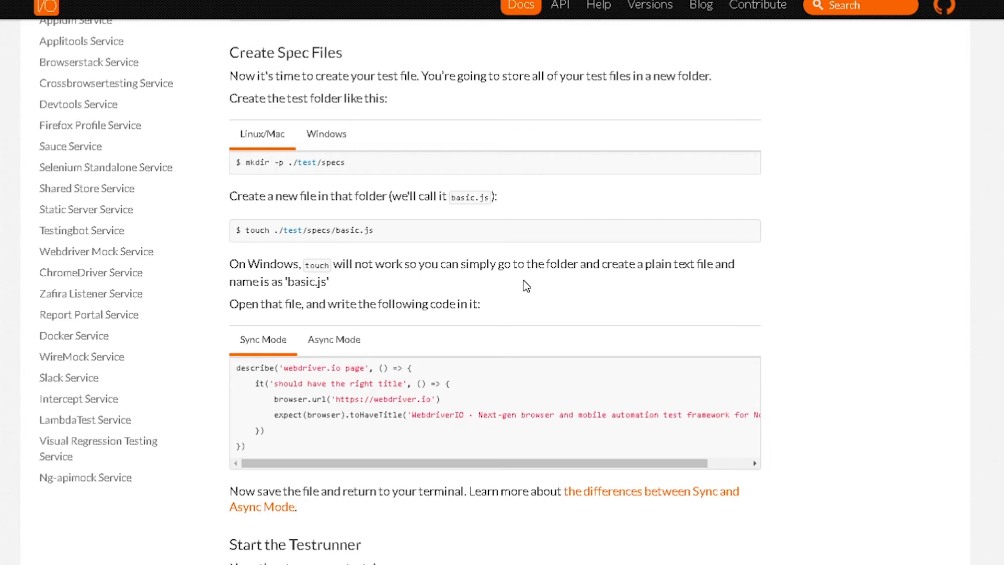
{"action": "double_click", "coordinate": [304, 231]}
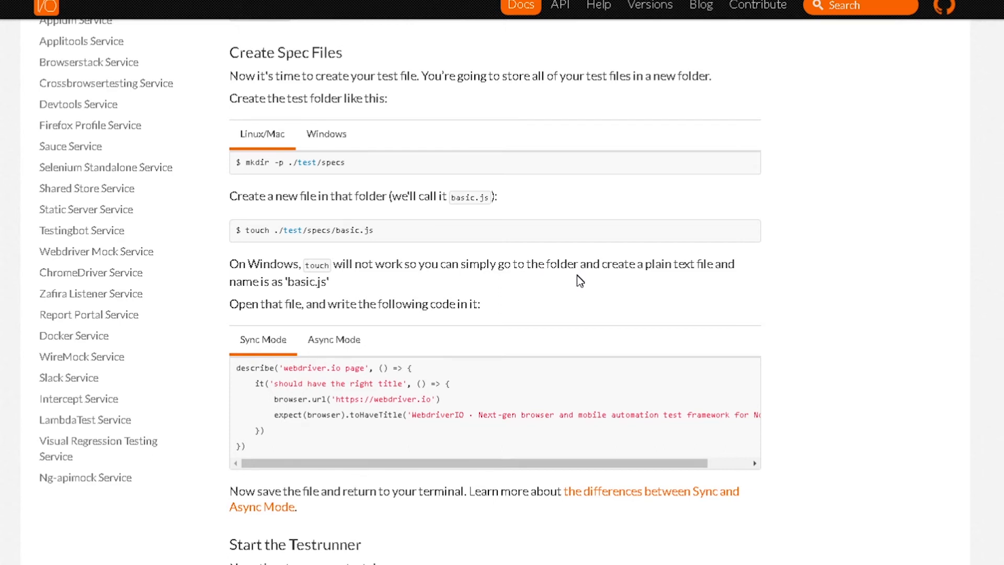
{"action": "mouse_move", "coordinate": [679, 289]}
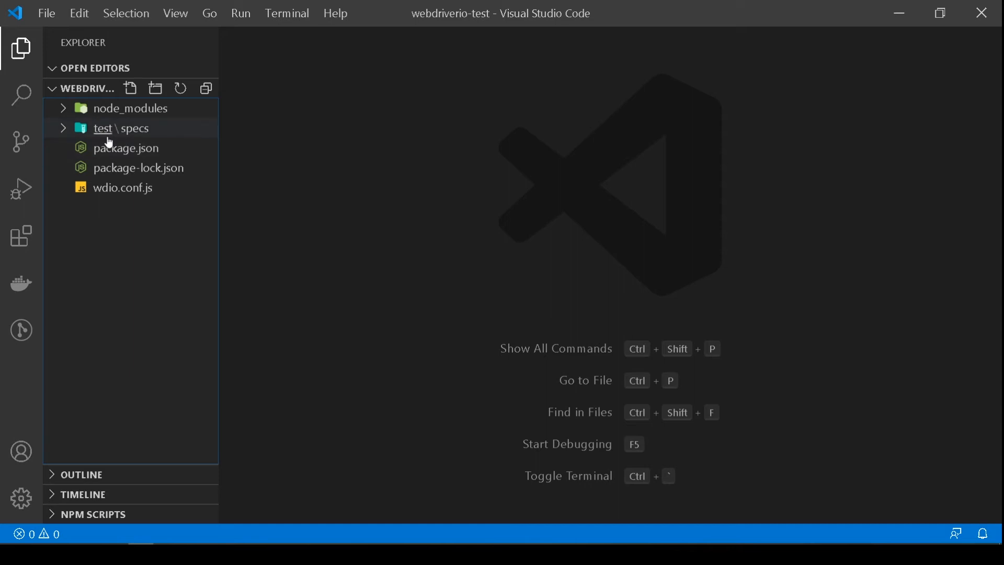
Step: Create basic.js in test/specs with the Sync Mode title test, and save it
{"action": "left_click", "coordinate": [120, 129]}
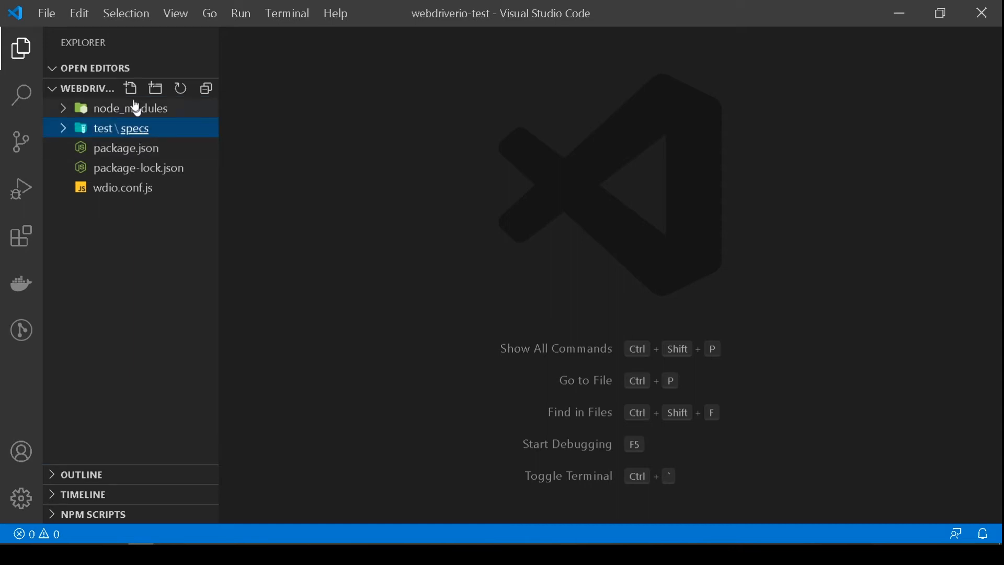
{"action": "left_click", "coordinate": [129, 88]}
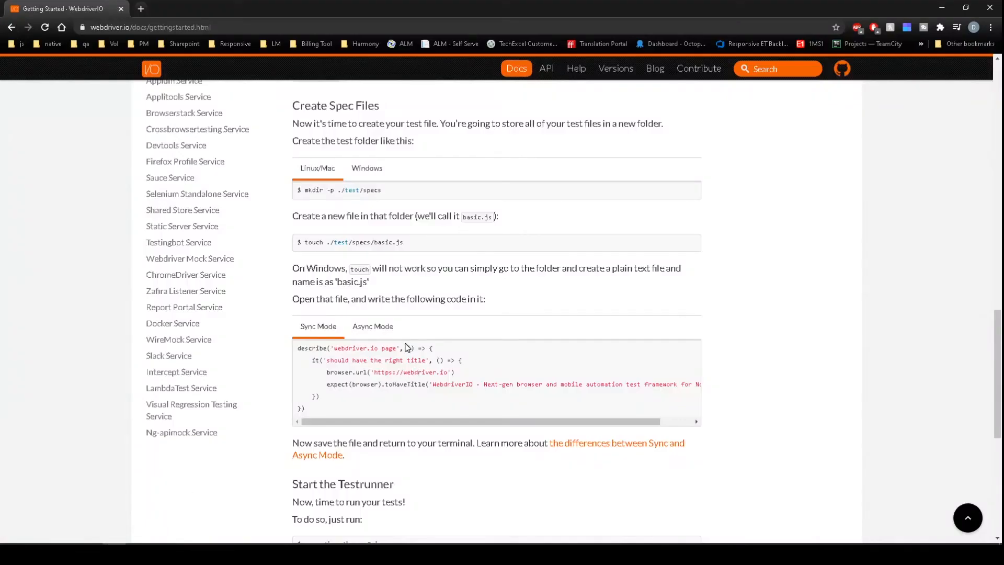
{"action": "scroll", "scroll_direction": "down", "scroll_amount": 3}
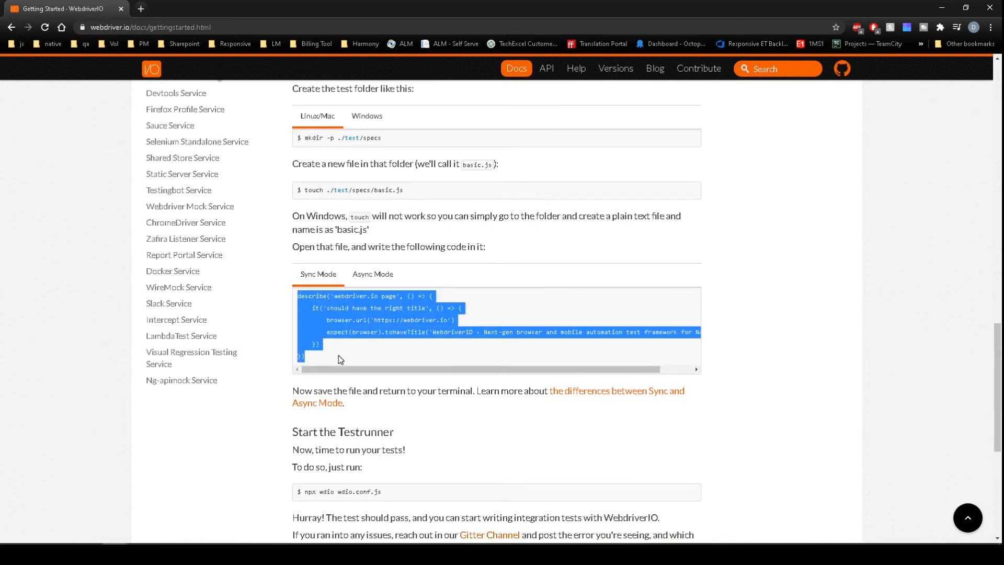
{"action": "left_click", "coordinate": [365, 285]}
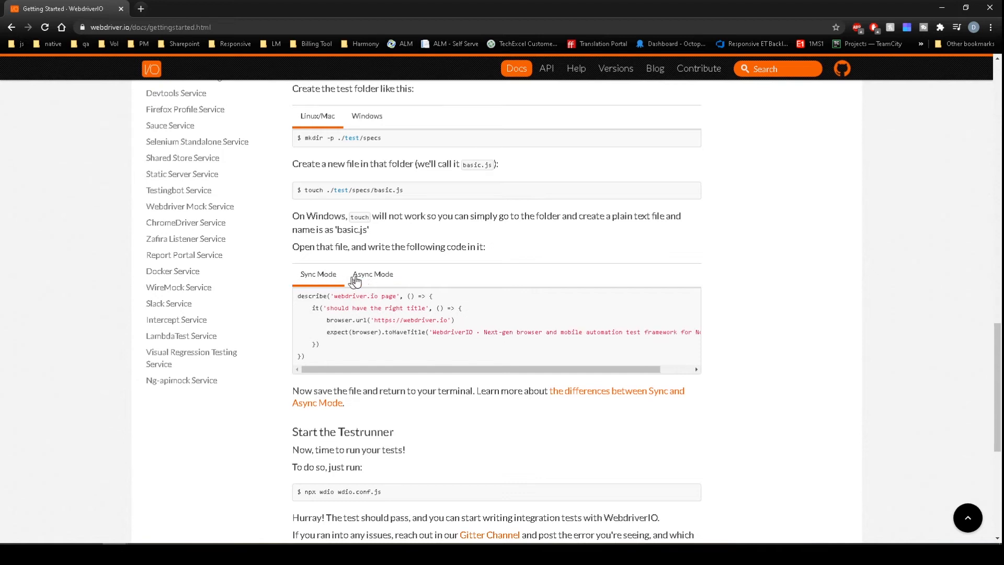
{"action": "mouse_move", "coordinate": [368, 282]}
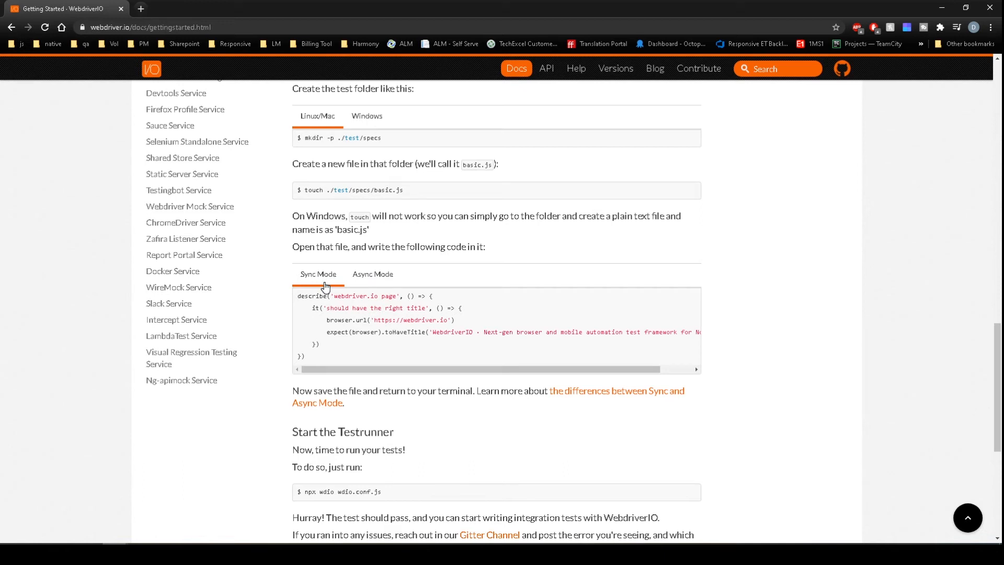
{"action": "left_click_drag", "start_coordinate": [298, 295], "coordinate": [324, 346]}
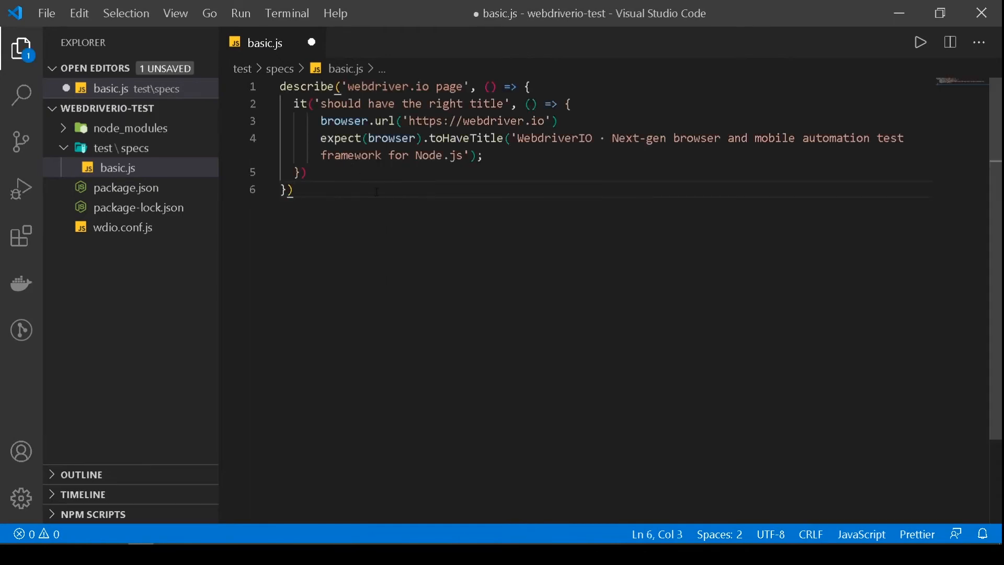
{"action": "key", "text": "ctrl+s"}
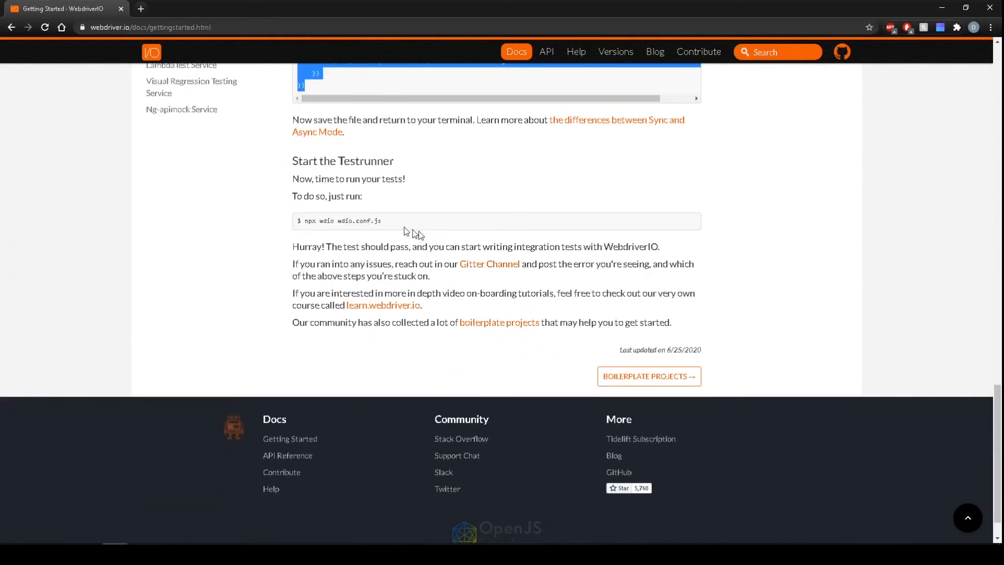
{"action": "mouse_move", "coordinate": [385, 228]}
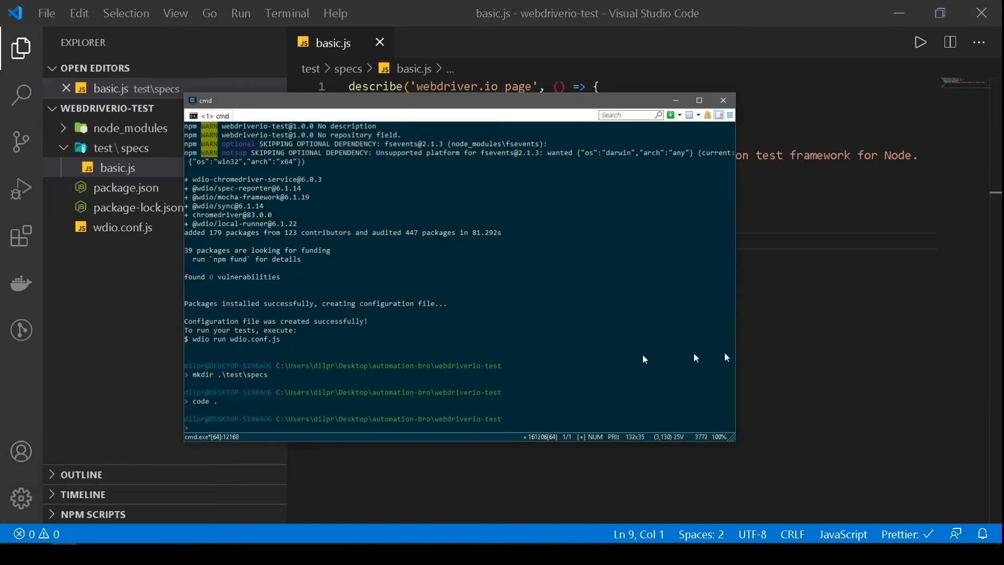
Step: Open a new integrated terminal in VS Code and enter 'npx wdio wdio.conf.js'
{"action": "left_click", "coordinate": [722, 100]}
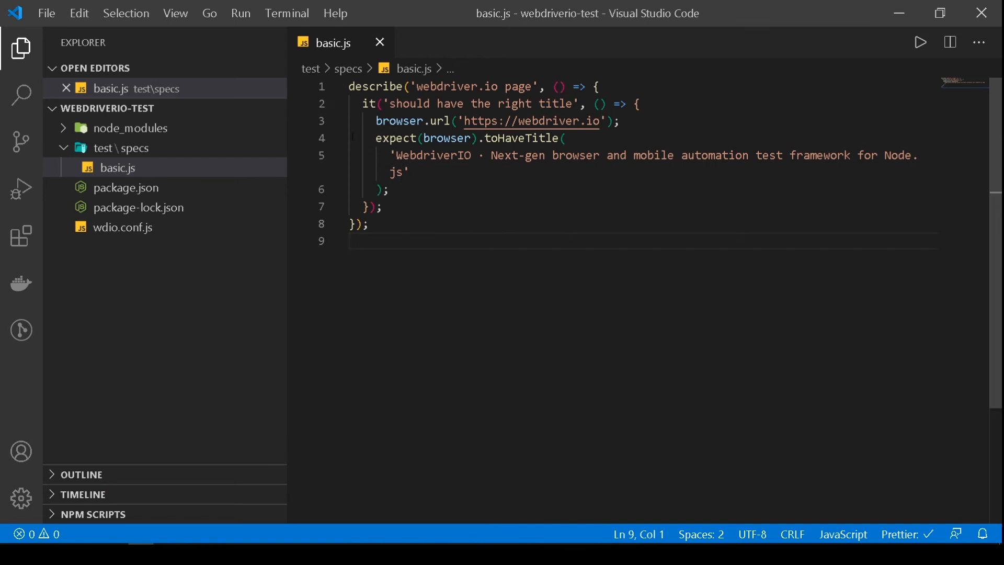
{"action": "left_click", "coordinate": [287, 12]}
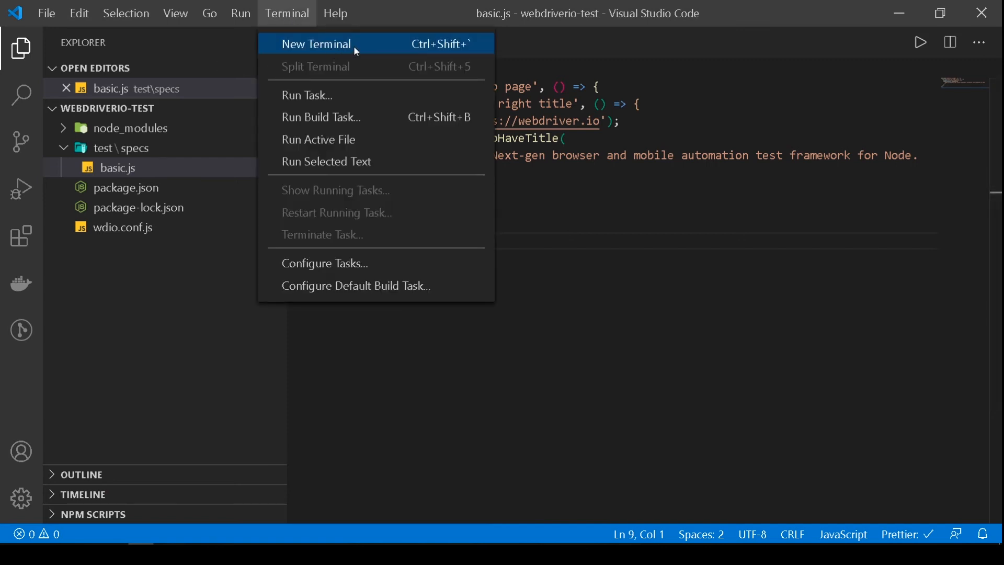
{"action": "left_click", "coordinate": [315, 43]}
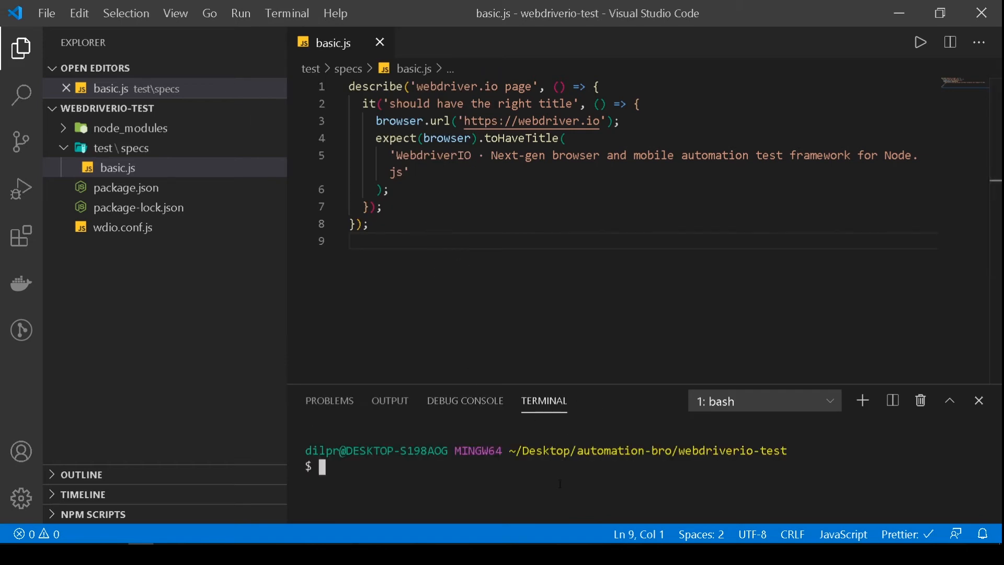
{"action": "type", "text": "npx wdio wdio.conf.js"}
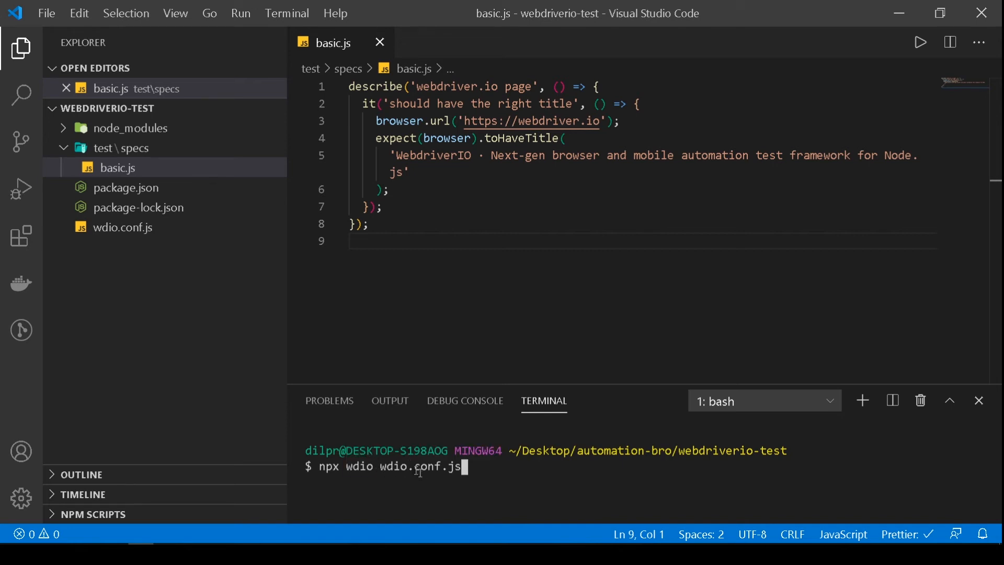
{"action": "mouse_move", "coordinate": [498, 473]}
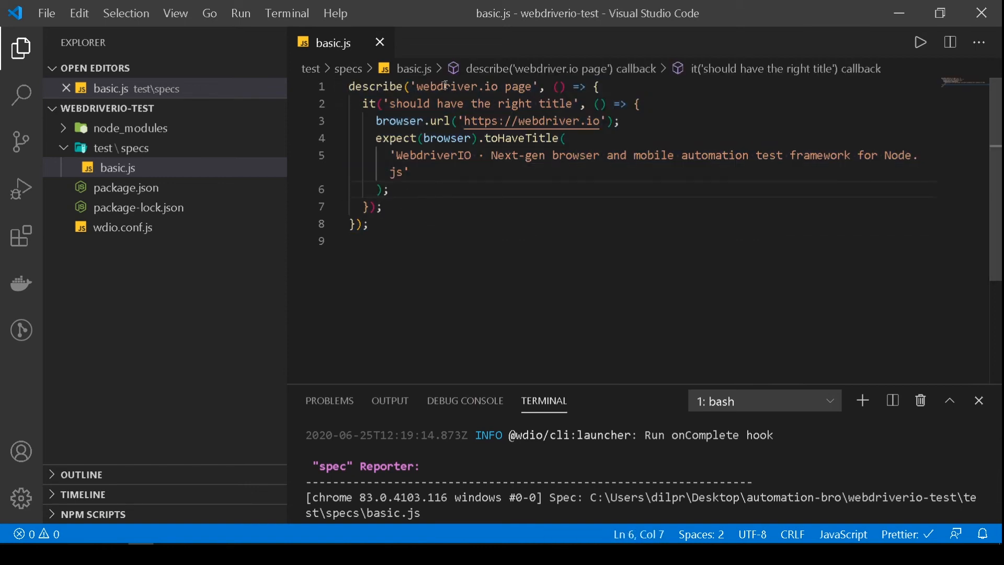
{"action": "double_click", "coordinate": [375, 86]}
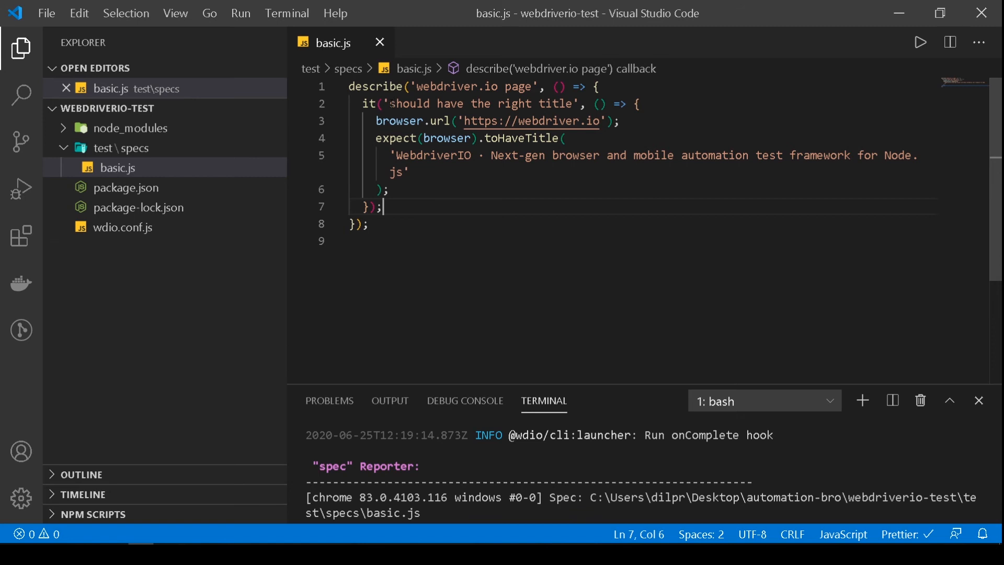
{"action": "left_click_drag", "start_coordinate": [391, 104], "coordinate": [559, 104]}
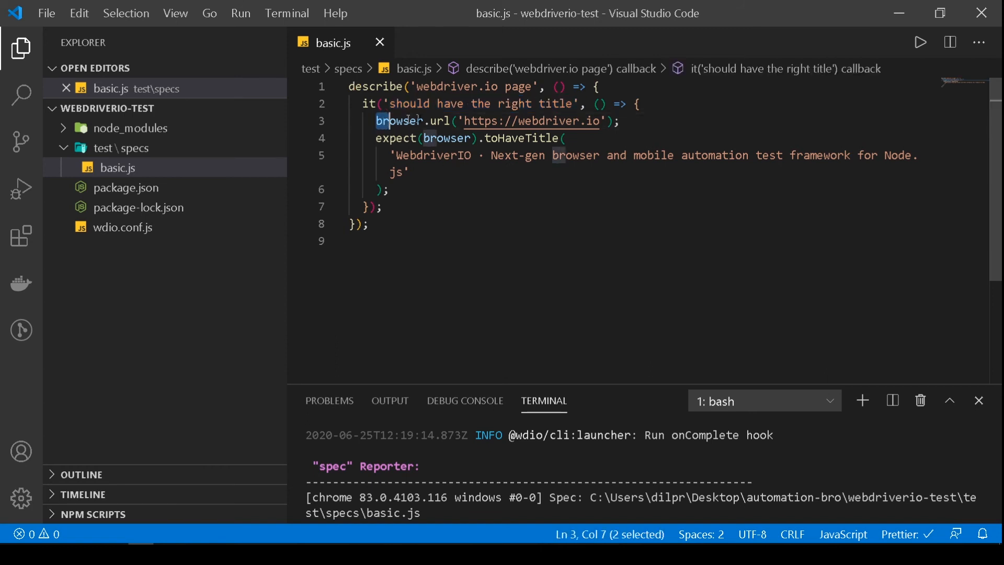
{"action": "double_click", "coordinate": [399, 121]}
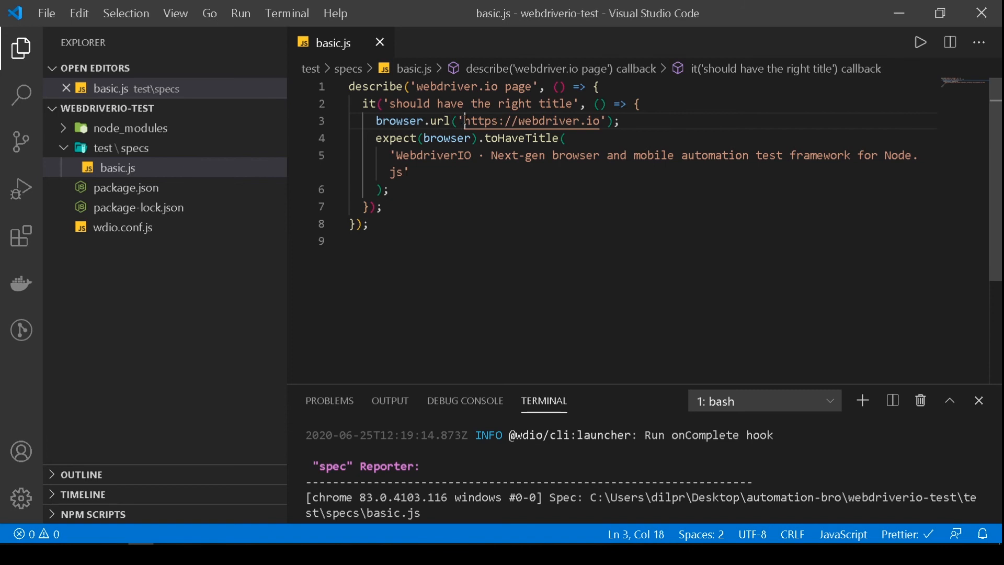
{"action": "left_click_drag", "start_coordinate": [465, 120], "coordinate": [599, 120]}
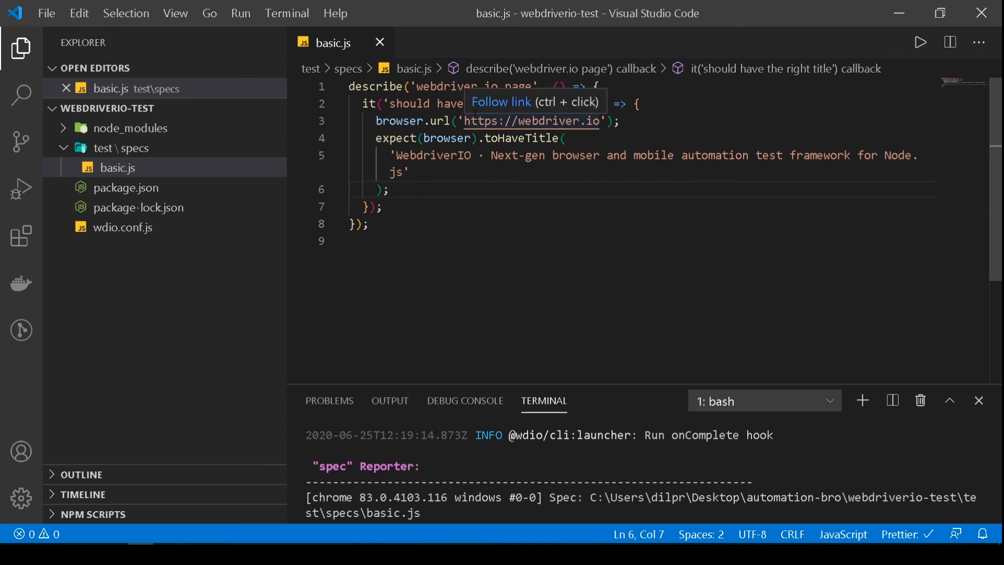
{"action": "mouse_move", "coordinate": [487, 174]}
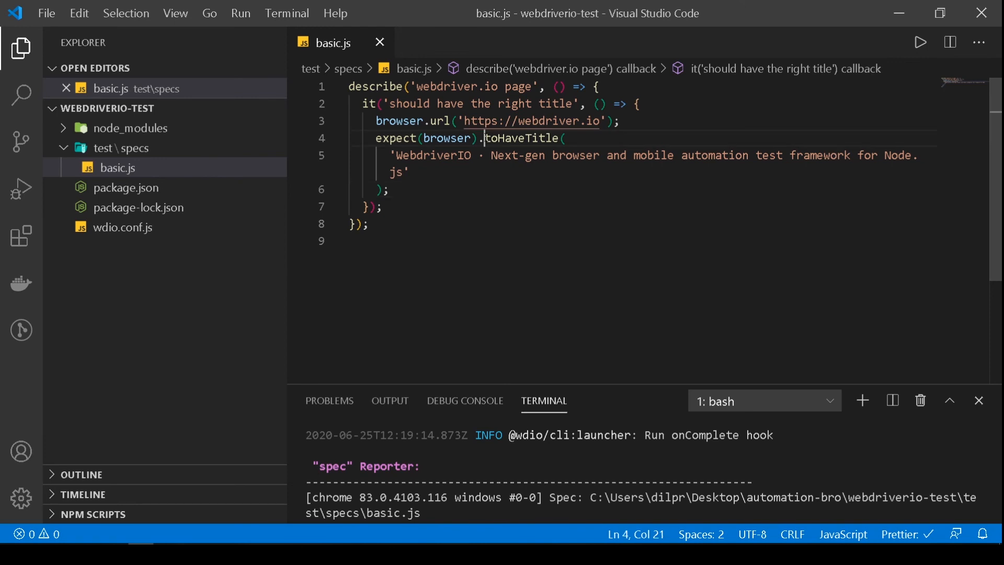
{"action": "double_click", "coordinate": [519, 138]}
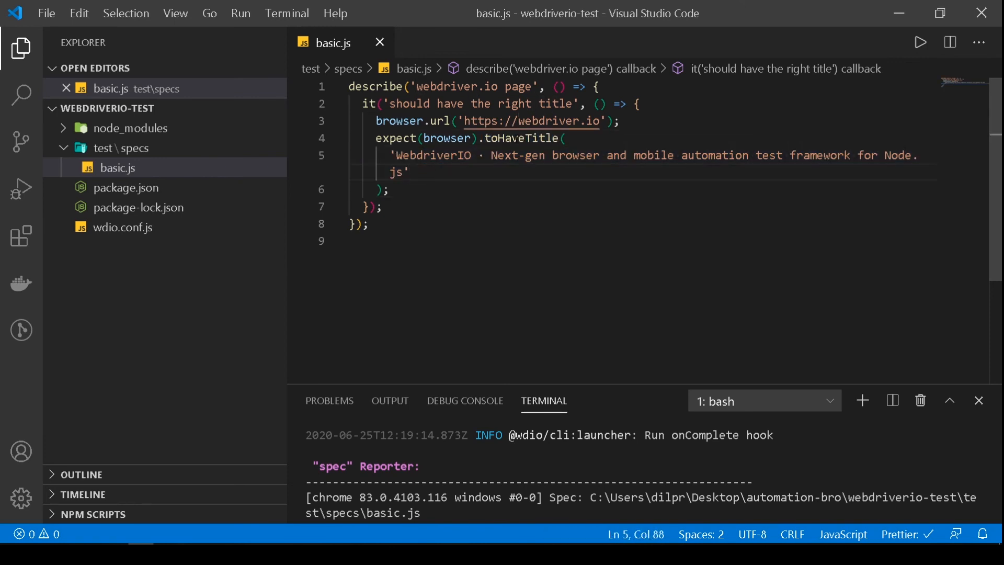
{"action": "mouse_move", "coordinate": [525, 121]}
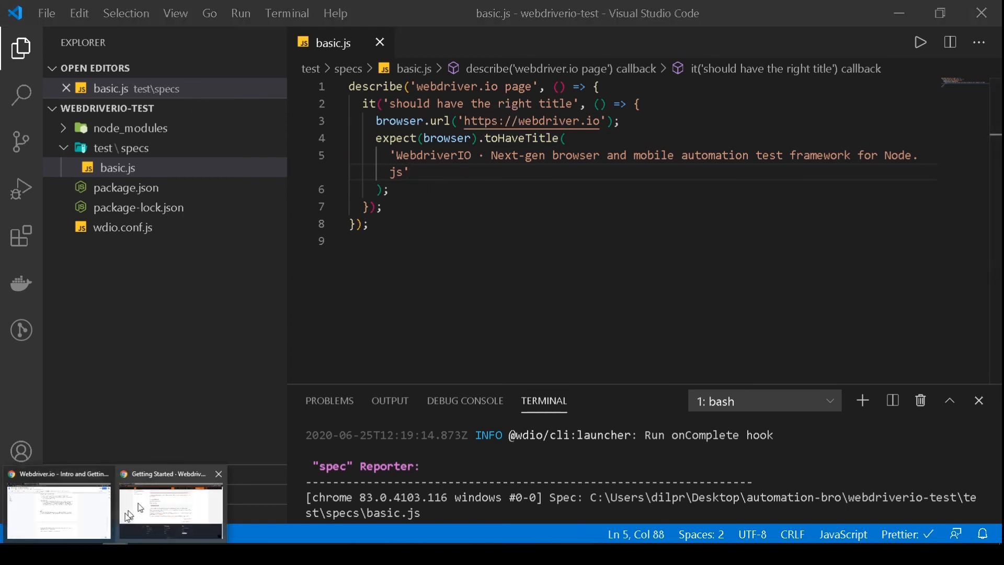
Step: Bring up Chrome's element inspector on the webdriver.io homepage via the page's context menu
{"action": "left_click", "coordinate": [171, 508]}
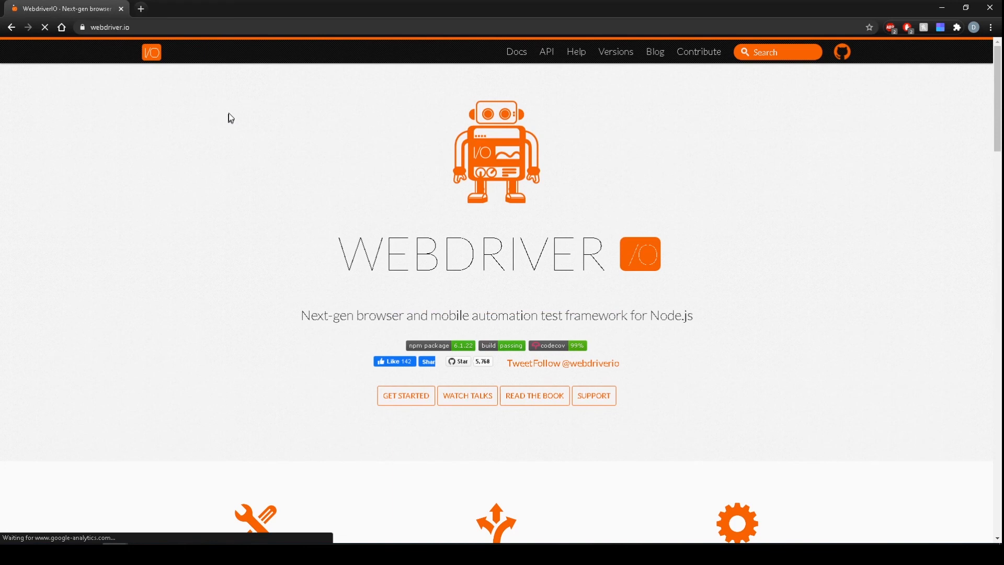
{"action": "right_click", "coordinate": [231, 117]}
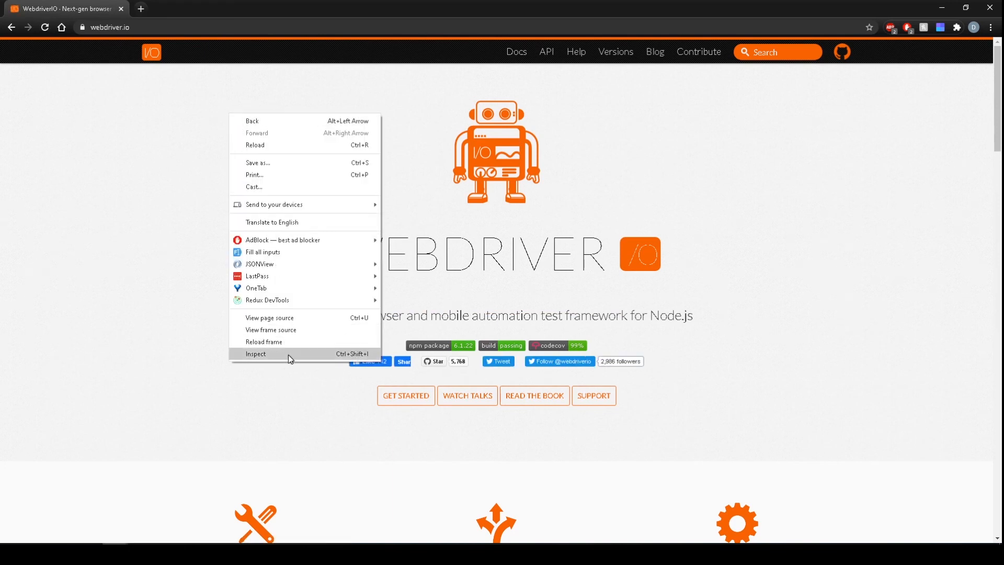
{"action": "left_click", "coordinate": [256, 354]}
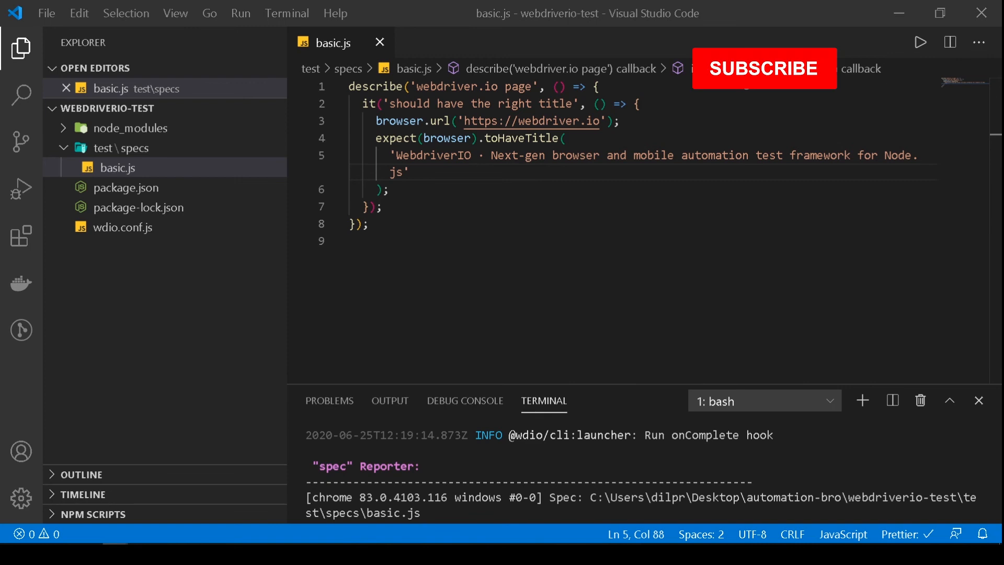
{"action": "left_click", "coordinate": [764, 68]}
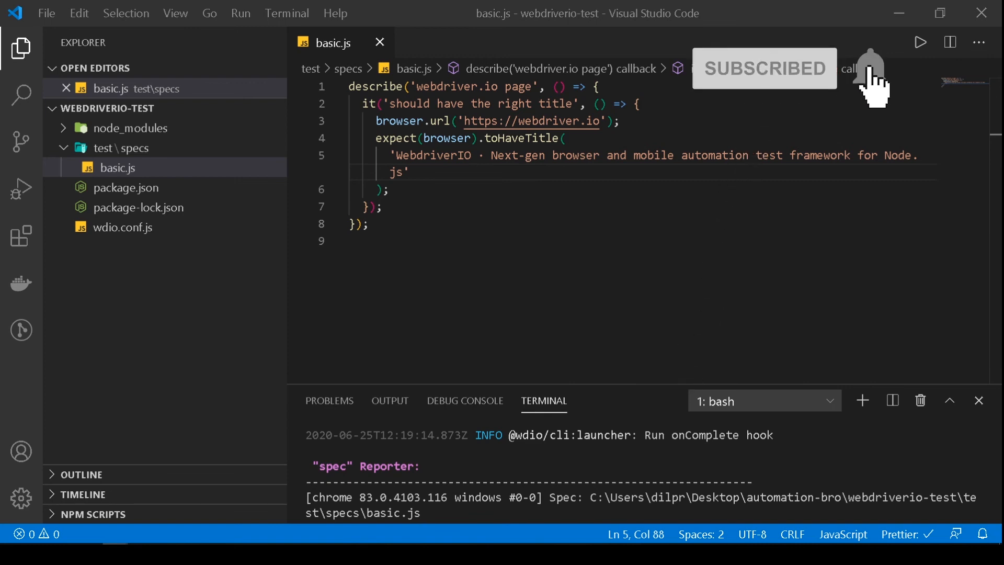